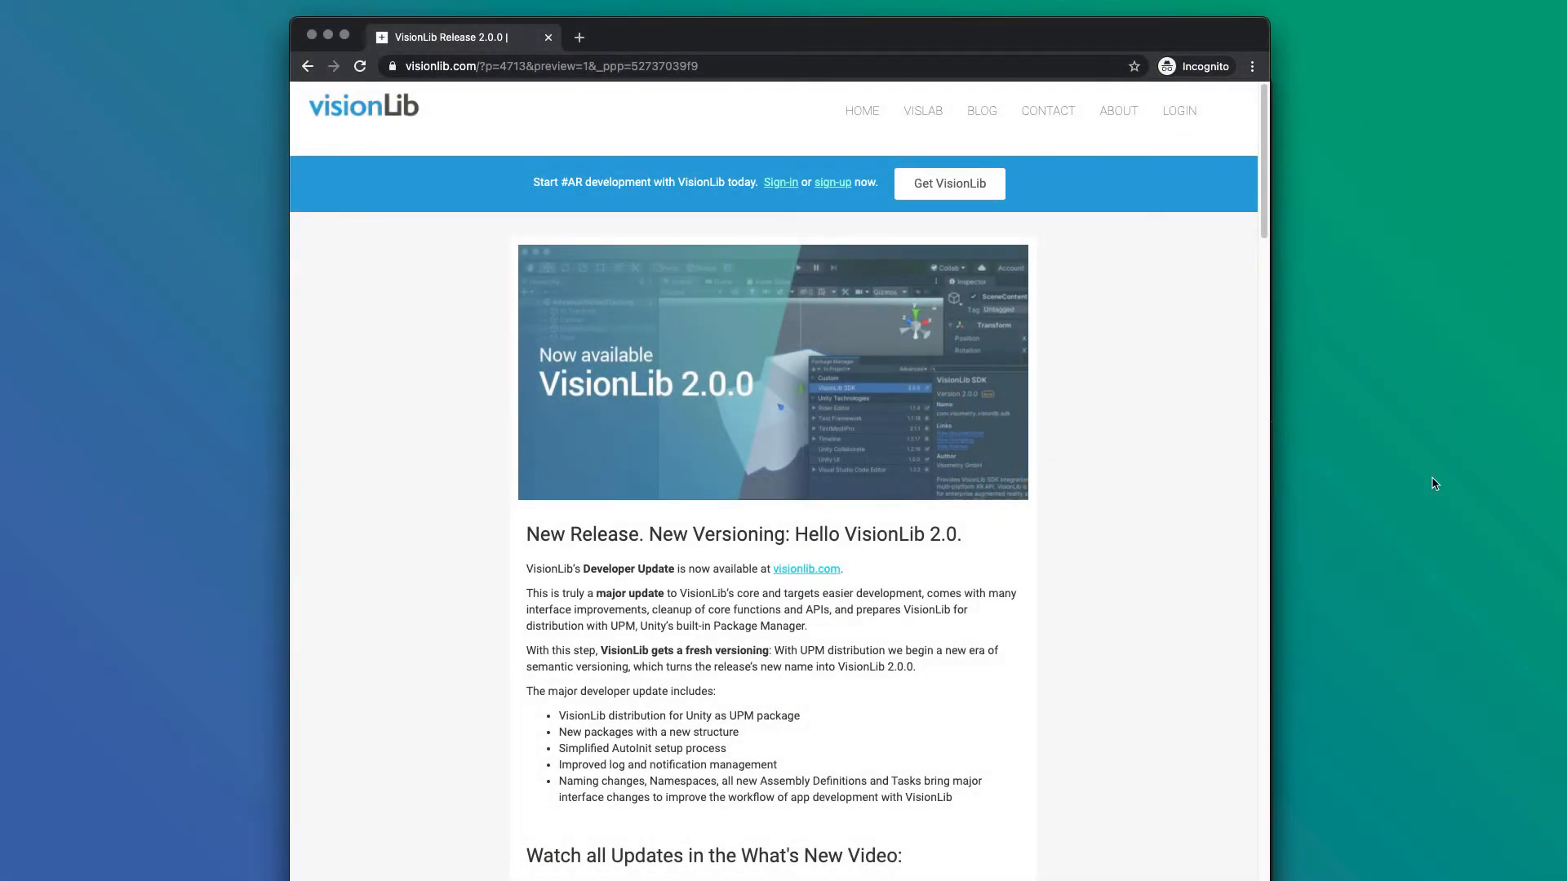
Scroll through the VisionLib 2.0.0 release post toward the SDK download links.
scroll(down, 3)
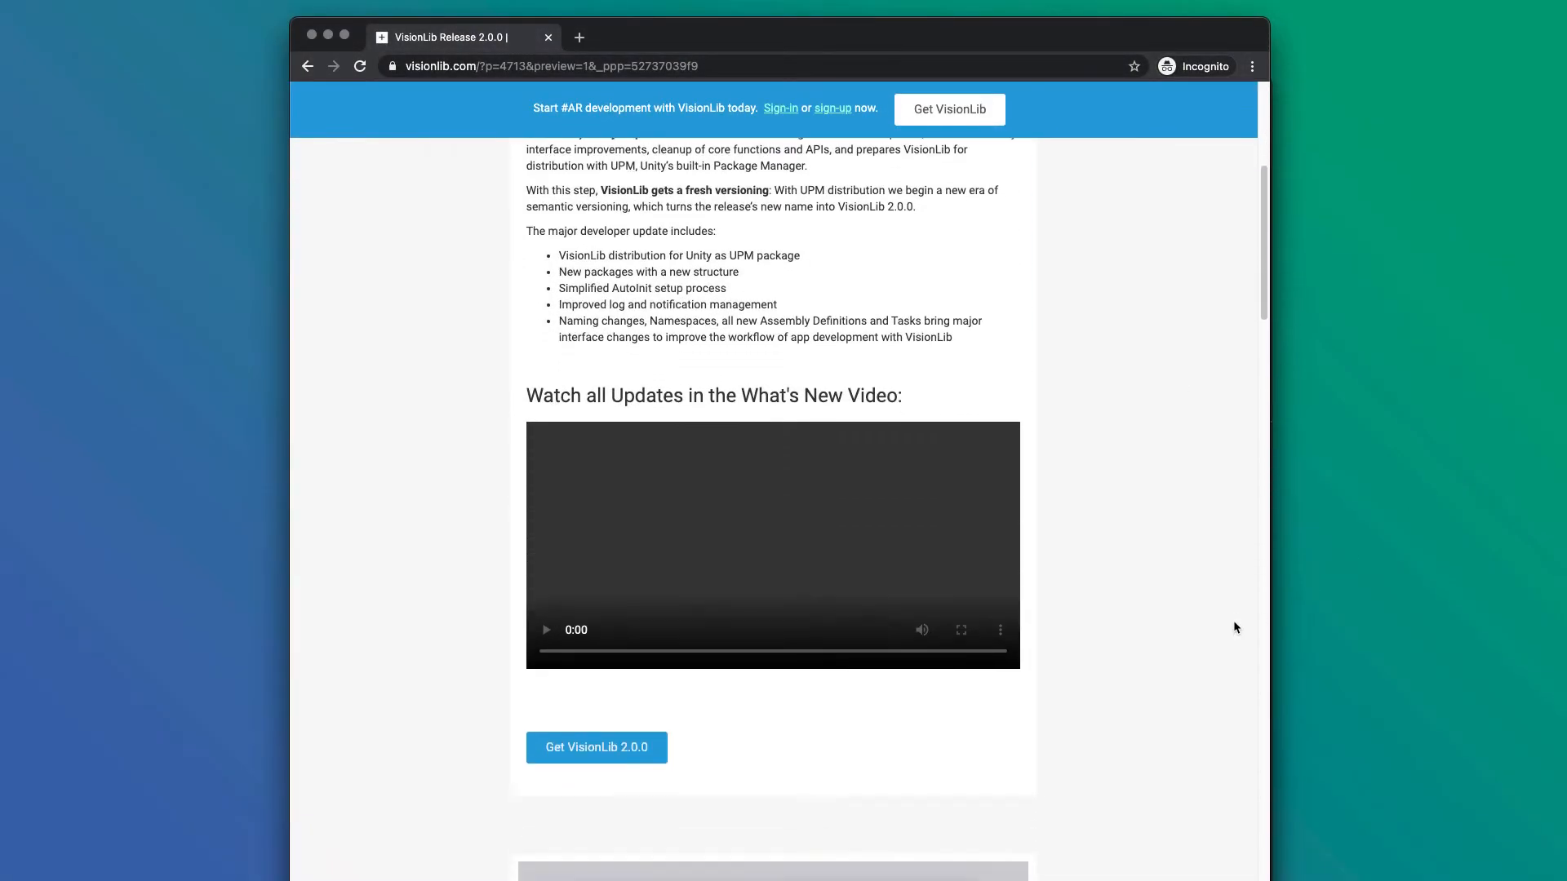
scroll(down, 3)
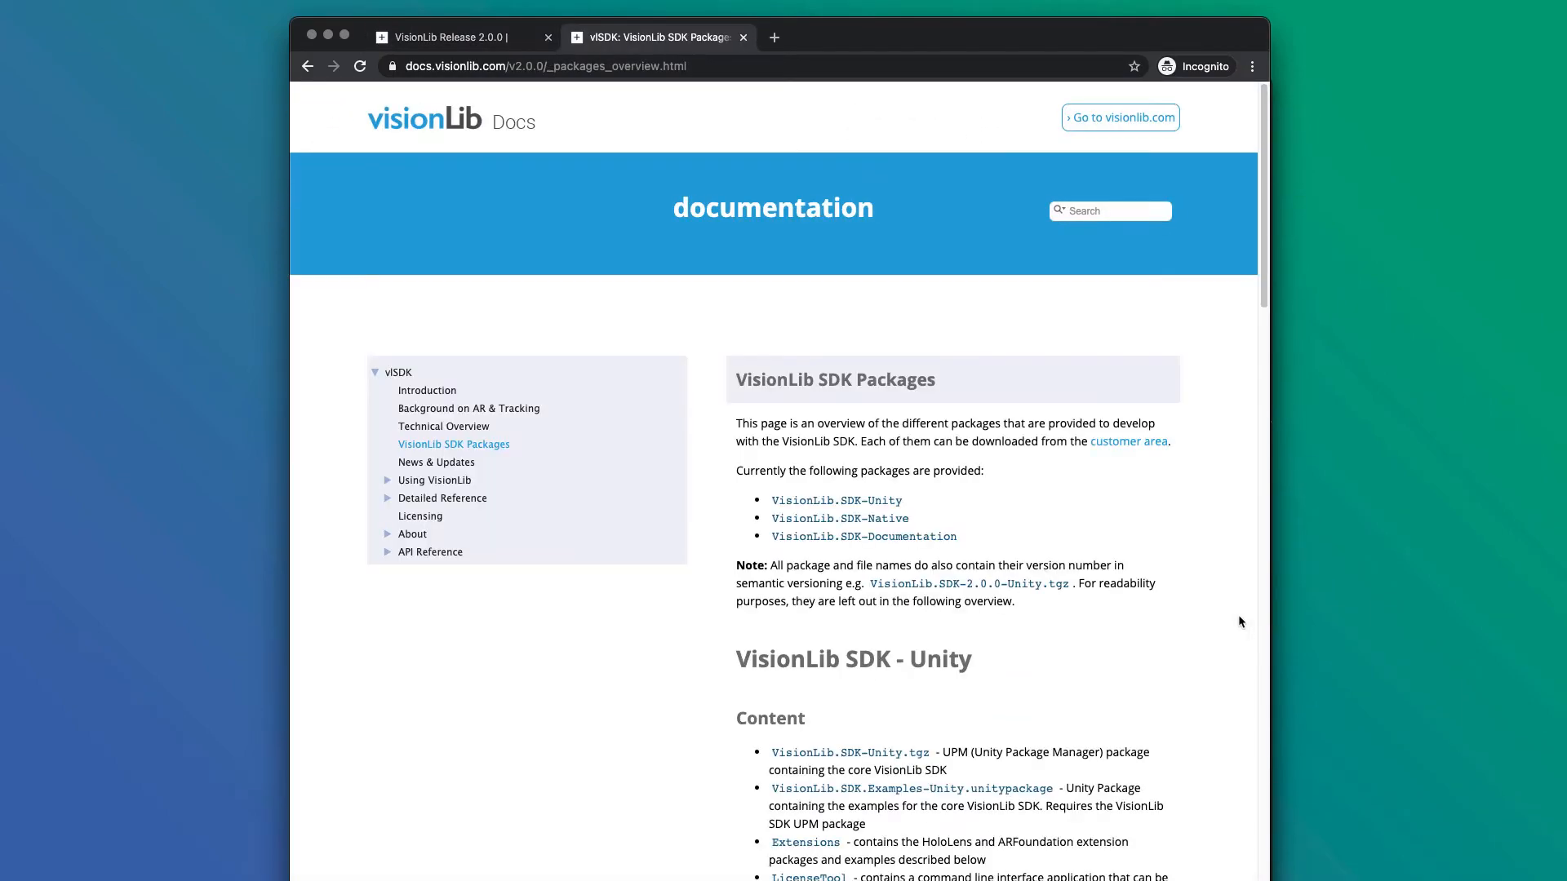
scroll(down, 3)
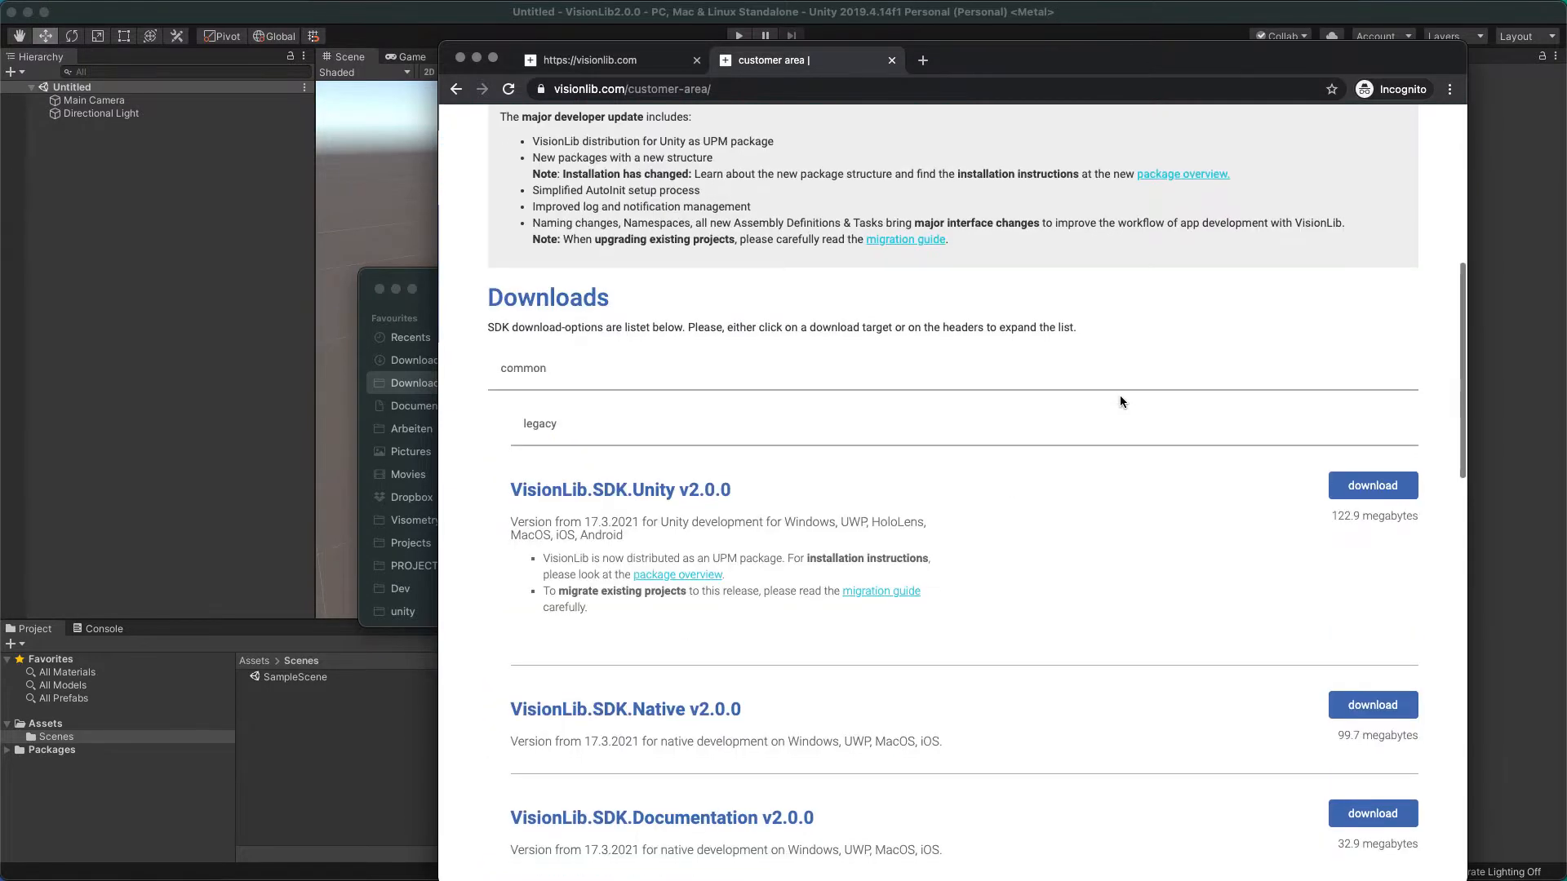
Download VisionLib.SDK.Unity v2.0.0 and the personalized license ZIP from the customer area.
click(1371, 486)
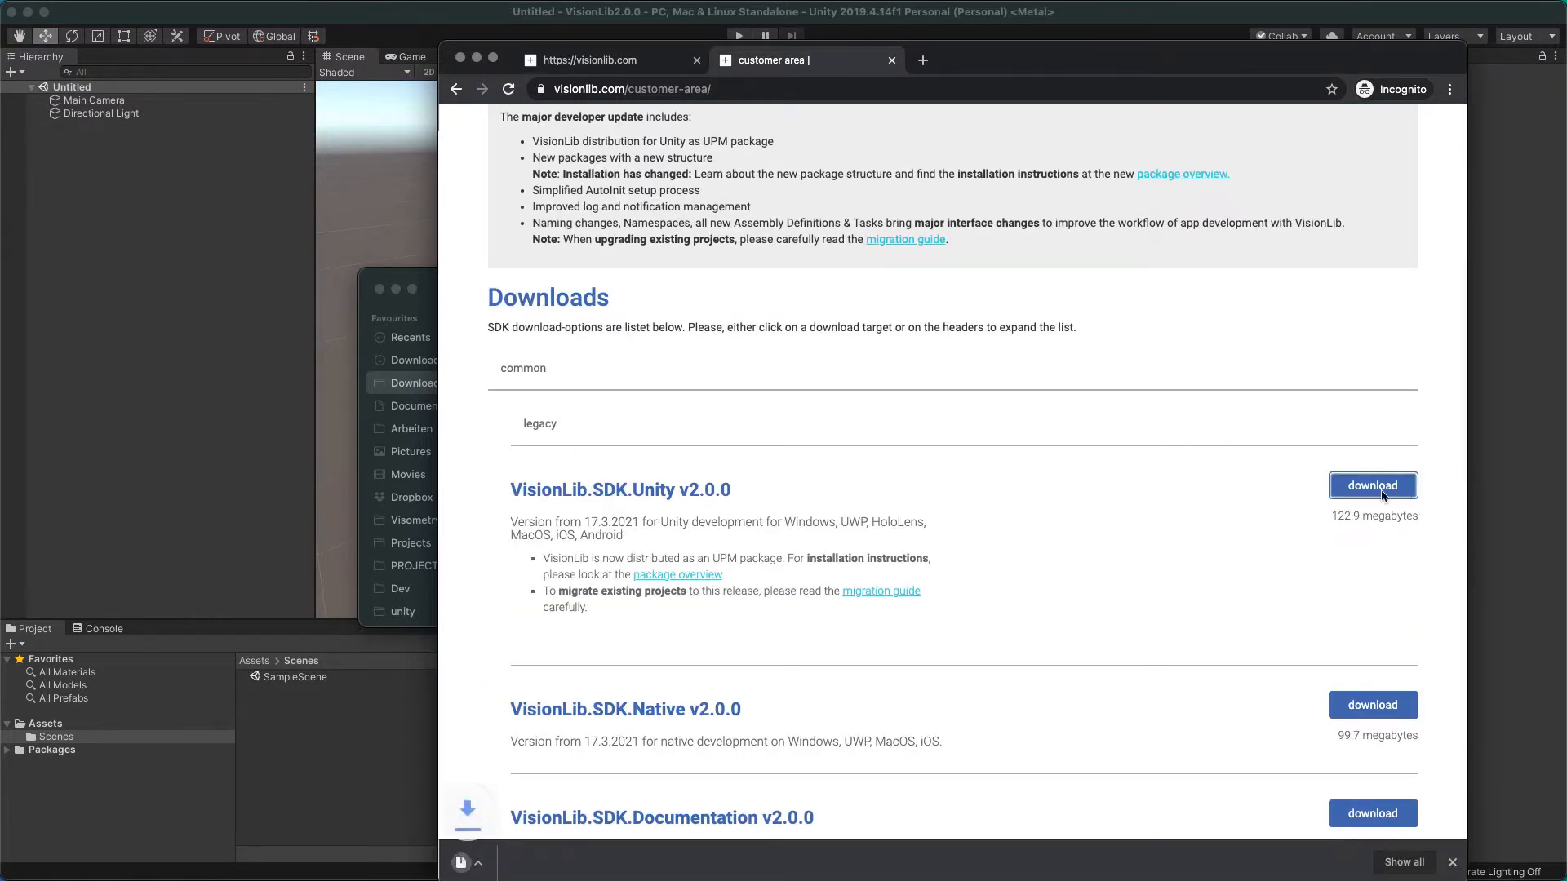
click(1372, 486)
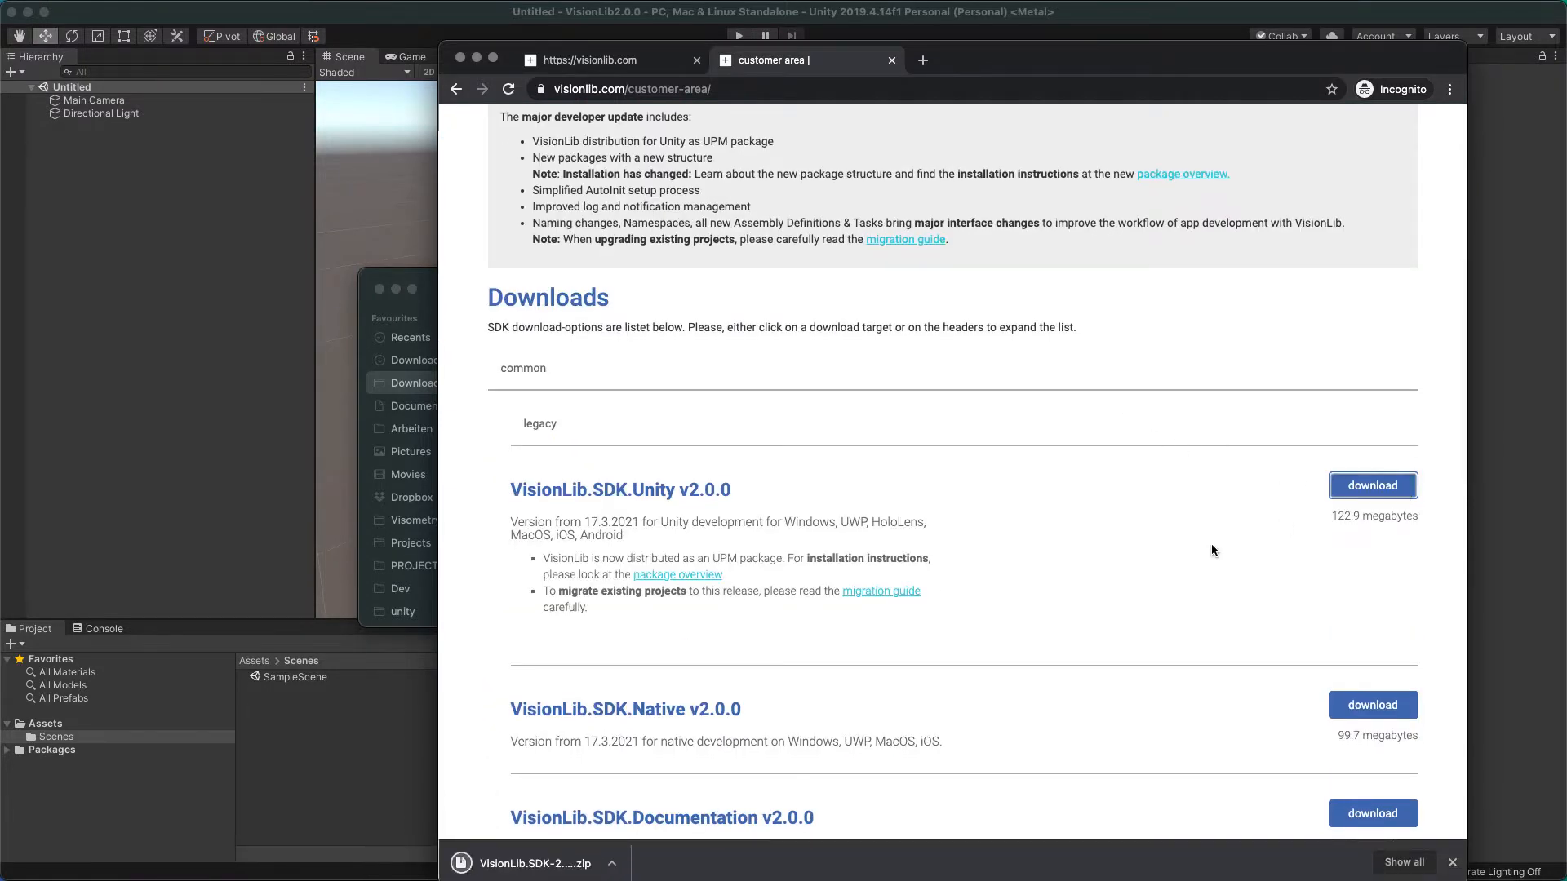
scroll(down, 3)
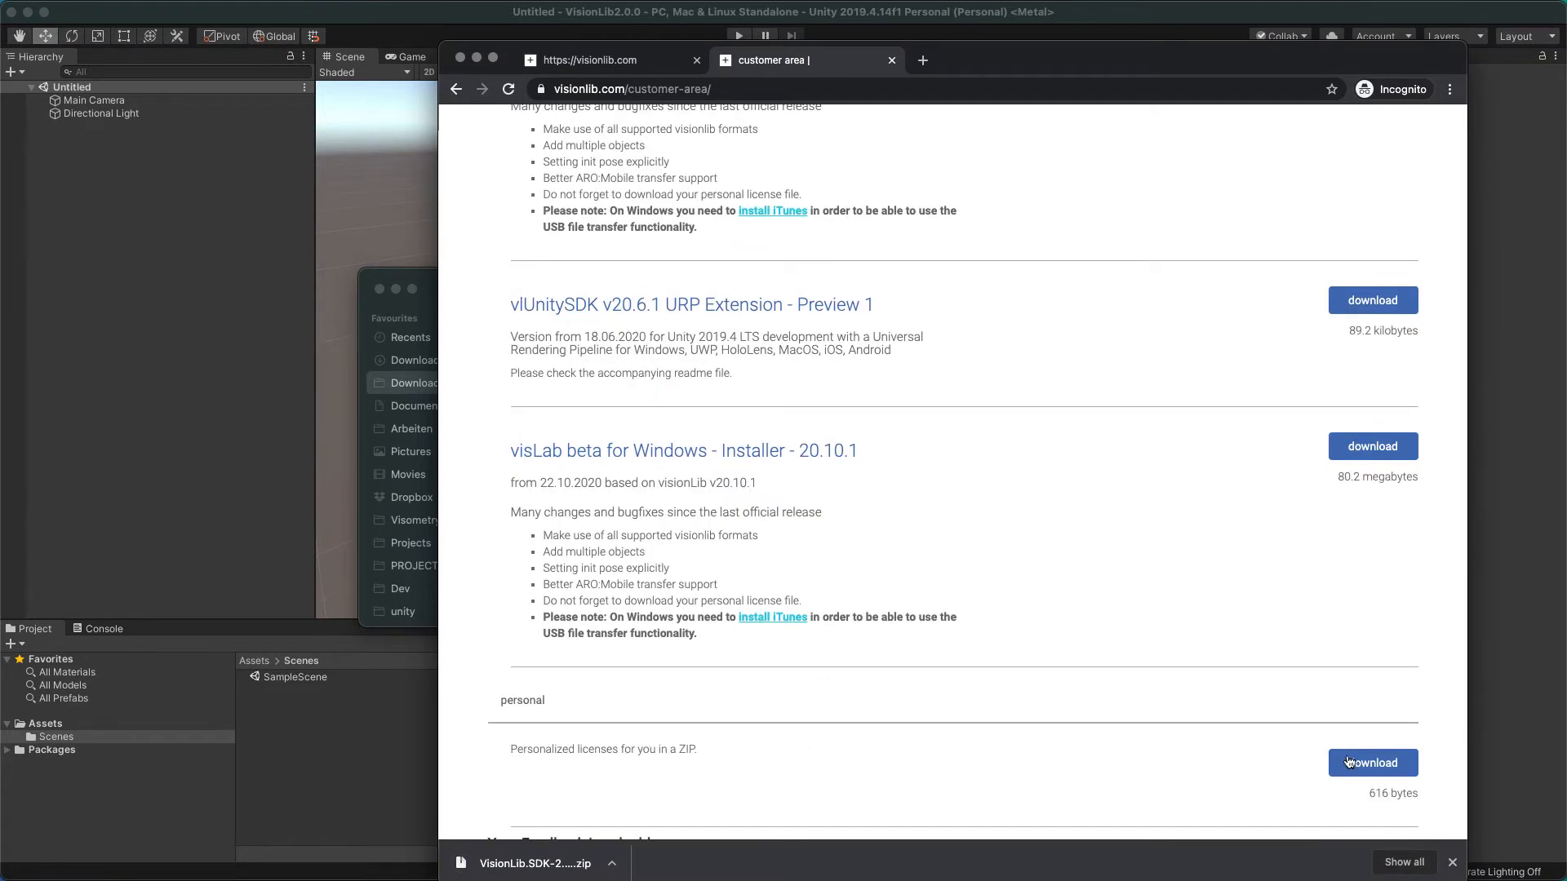
click(1371, 762)
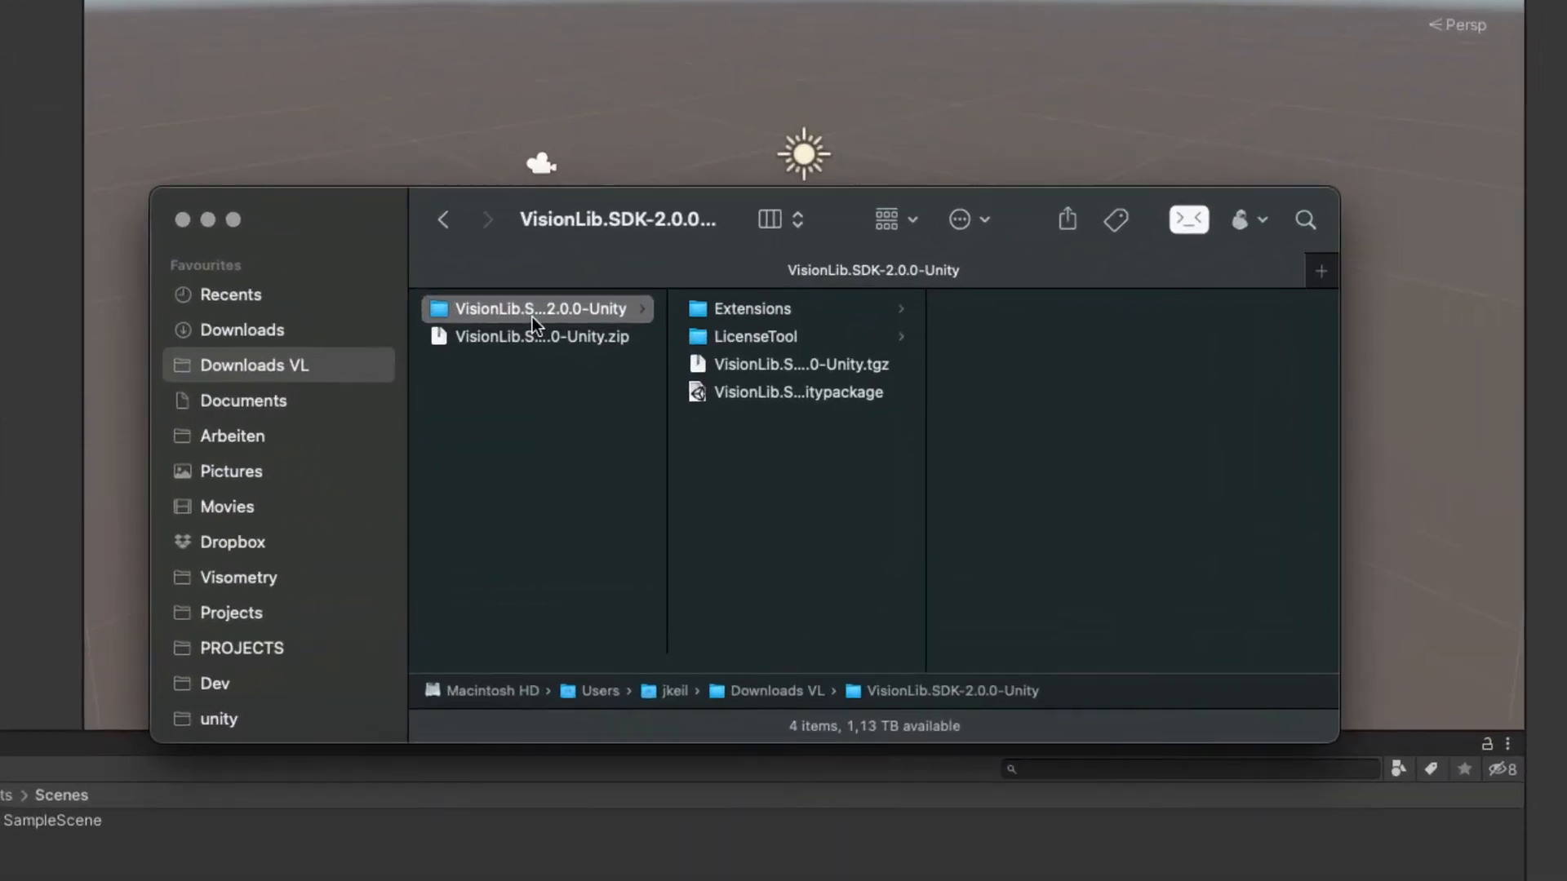
Preview the Examples .unitypackage and the VisionLib.SDK-2.0.0-Unity.tgz inside the unpacked SDK folder.
click(797, 392)
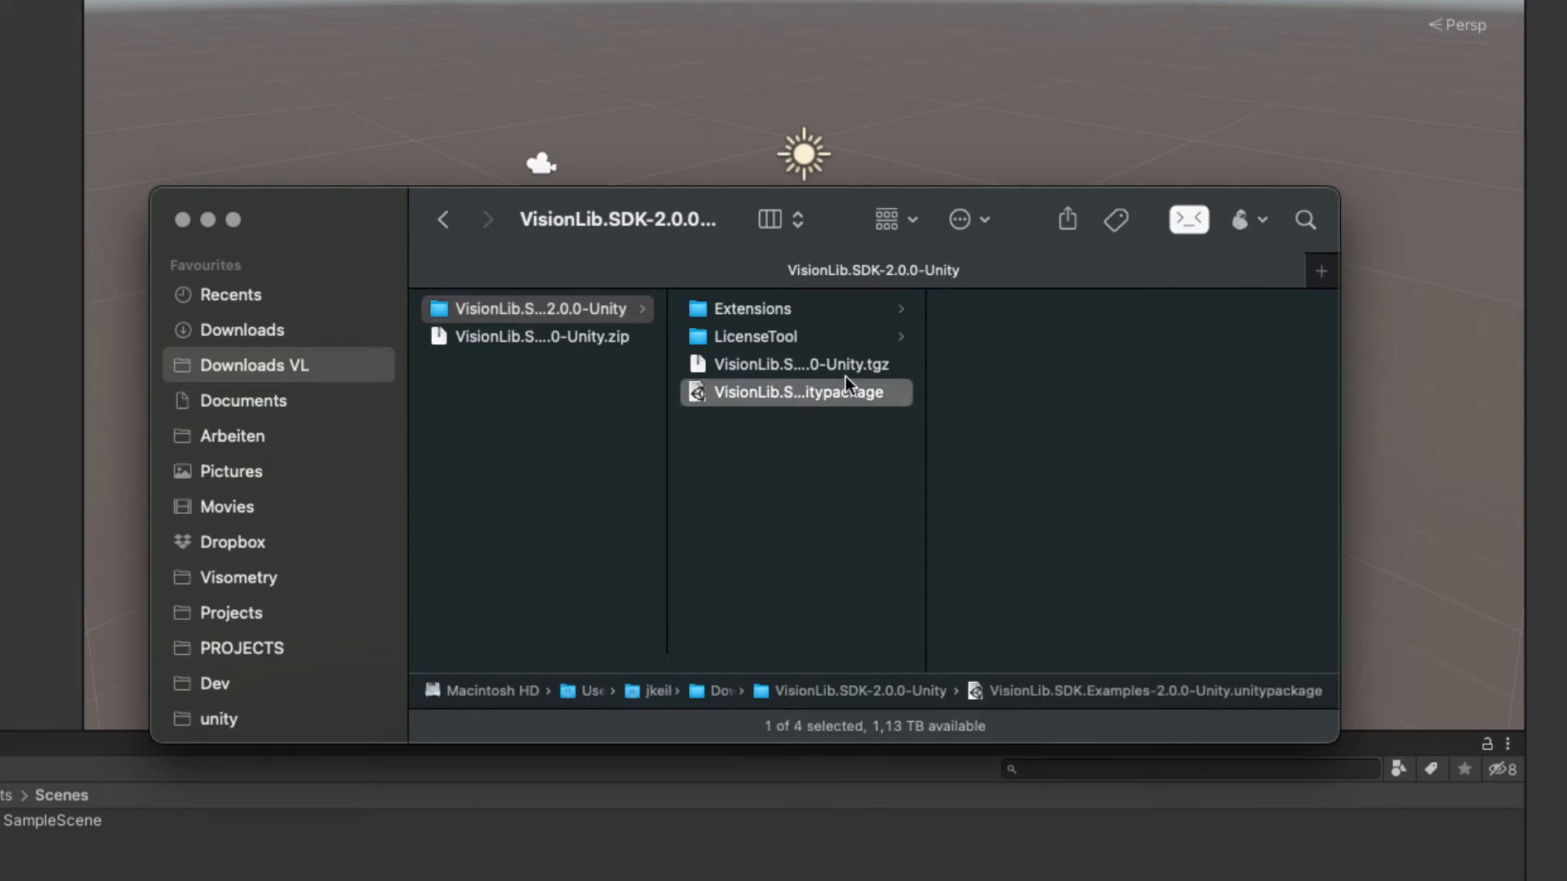
click(795, 392)
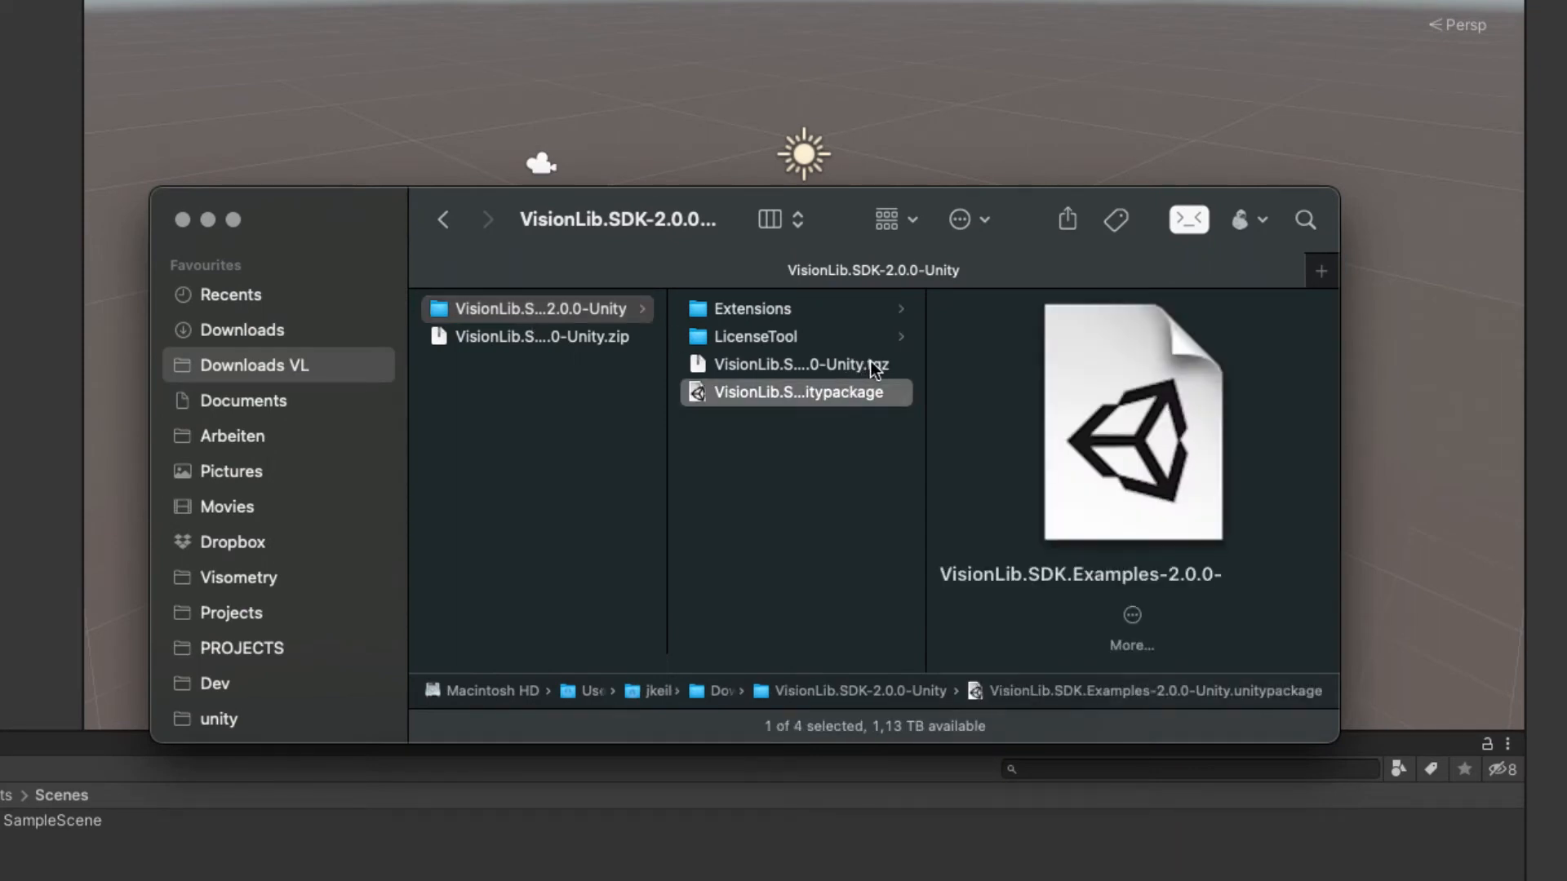
click(800, 364)
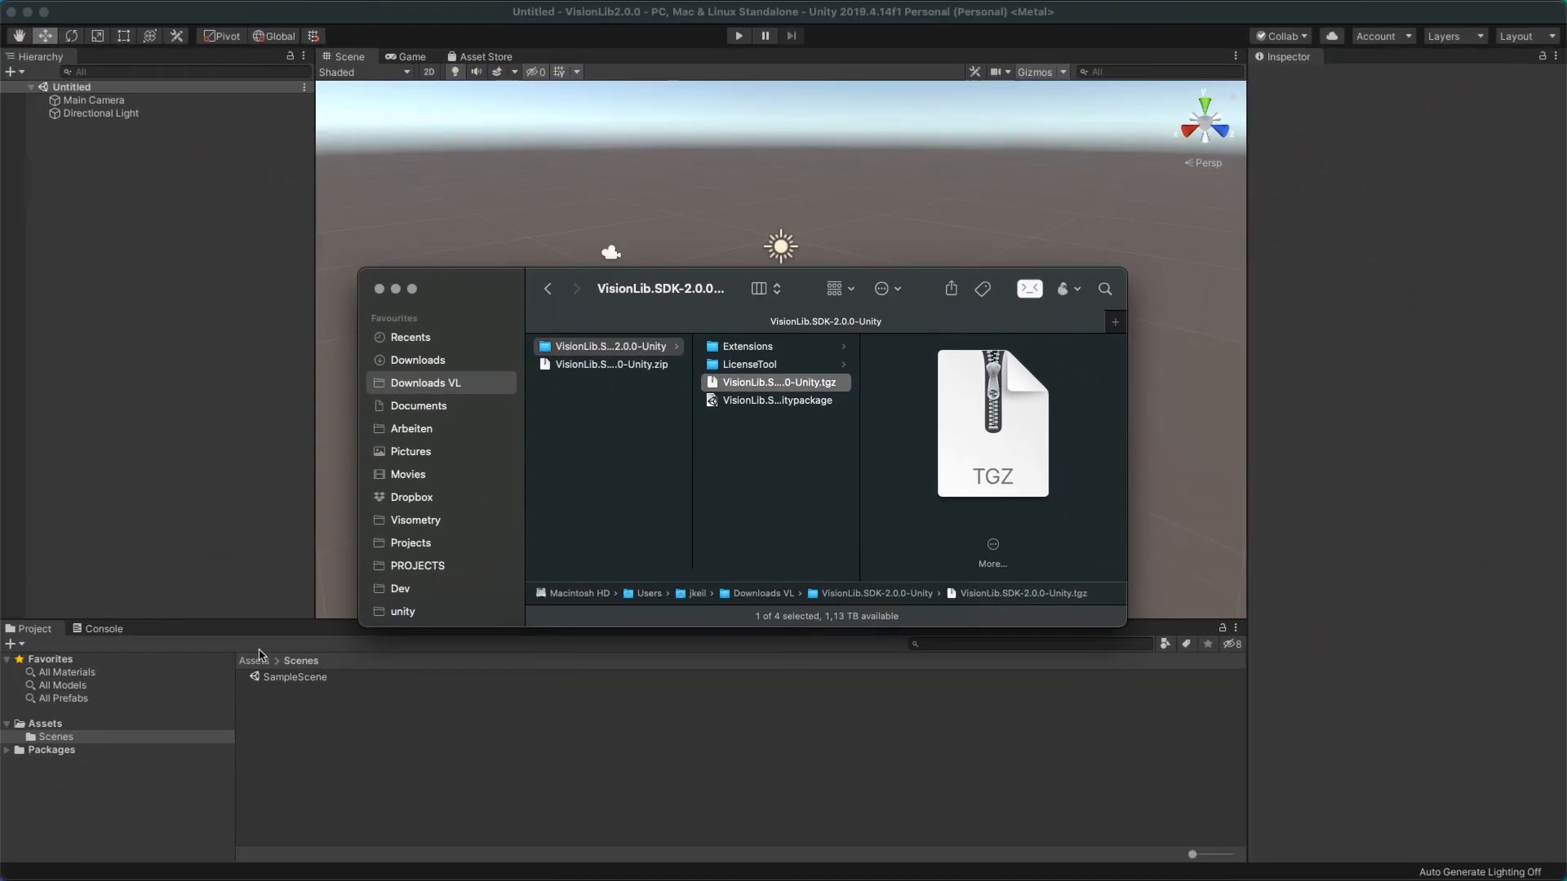
Start adding a package from a tarball in the Package Manager.
click(395, 12)
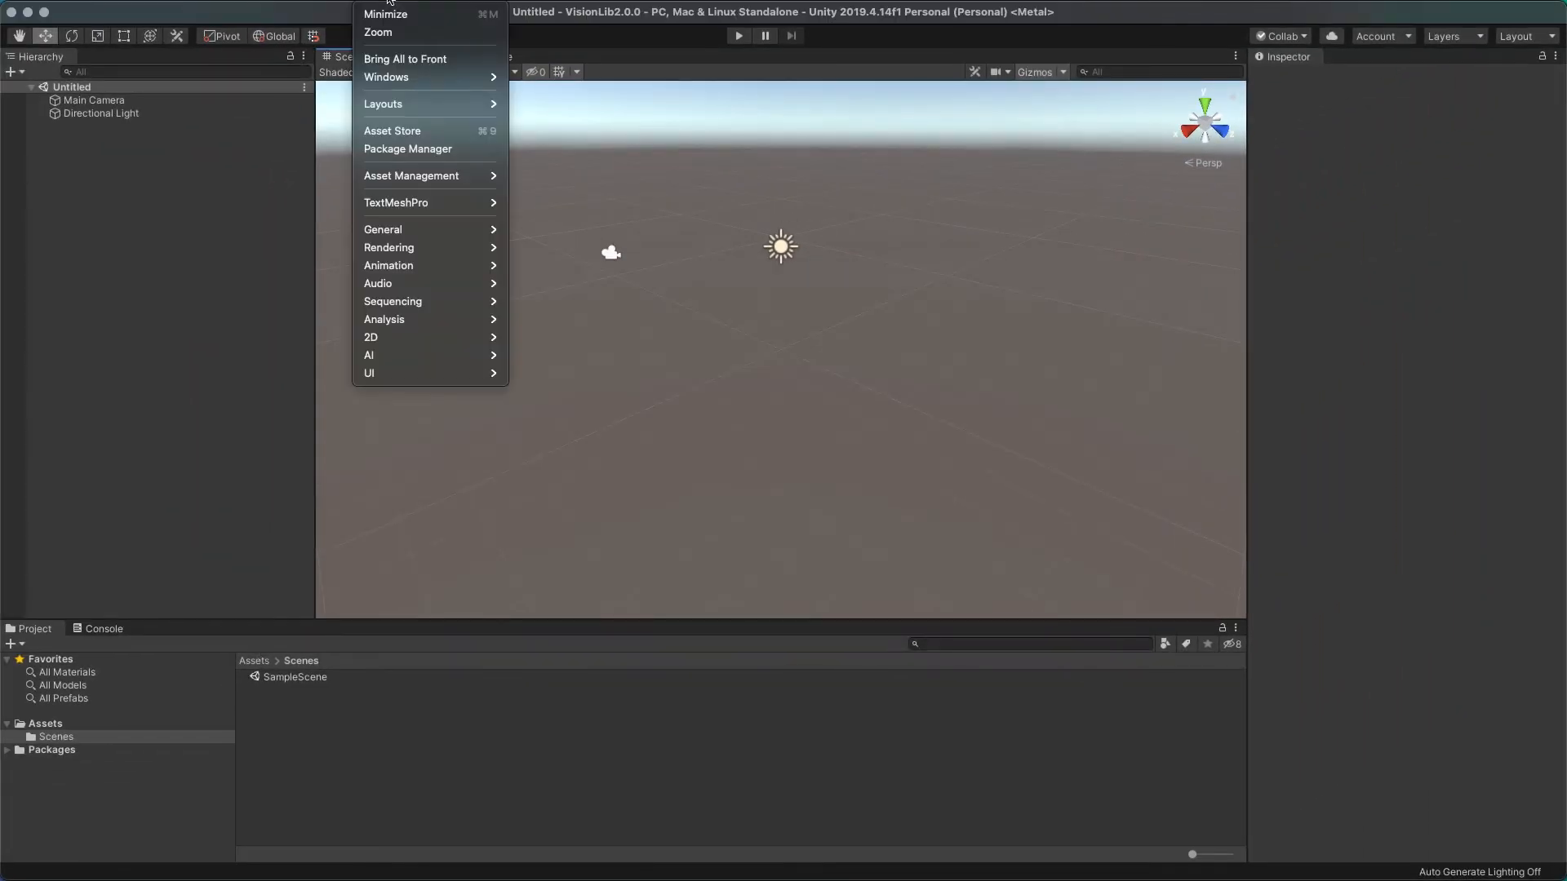
click(408, 149)
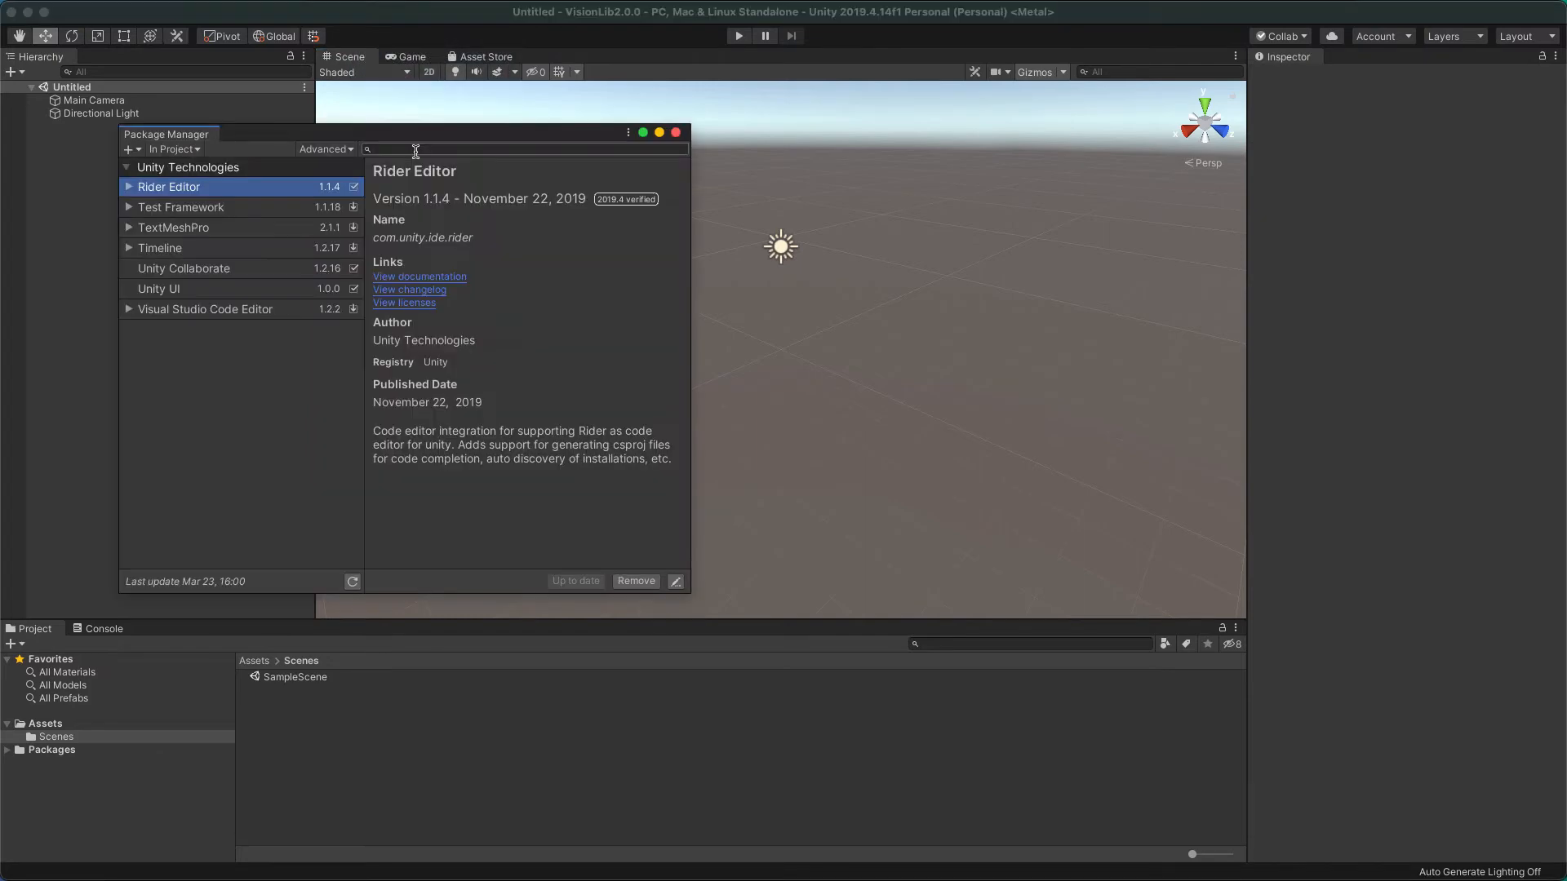
mouse_move(210, 168)
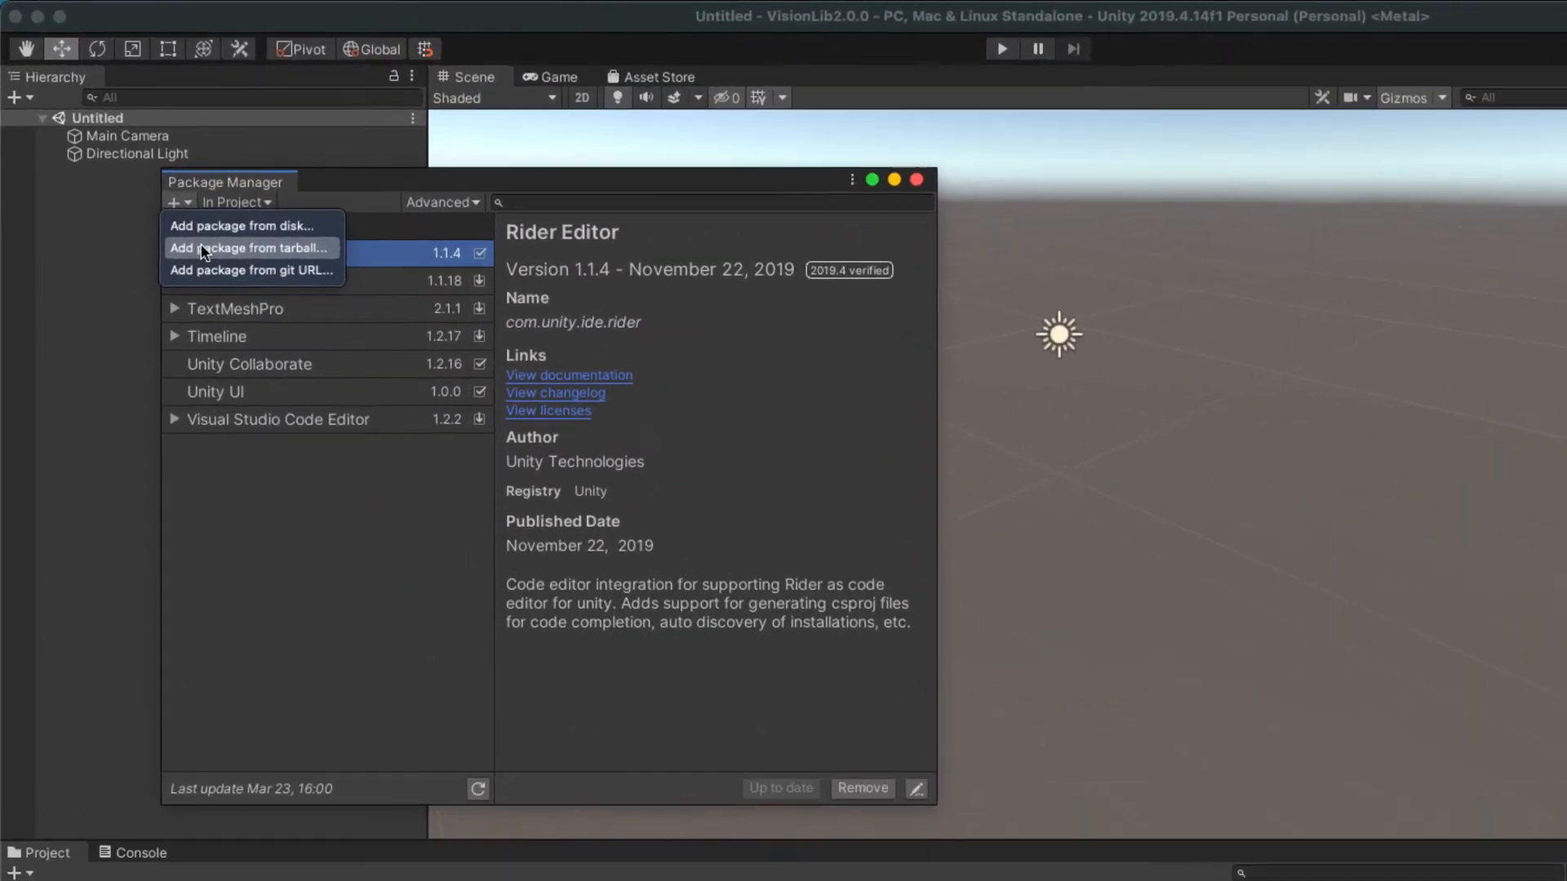
click(248, 248)
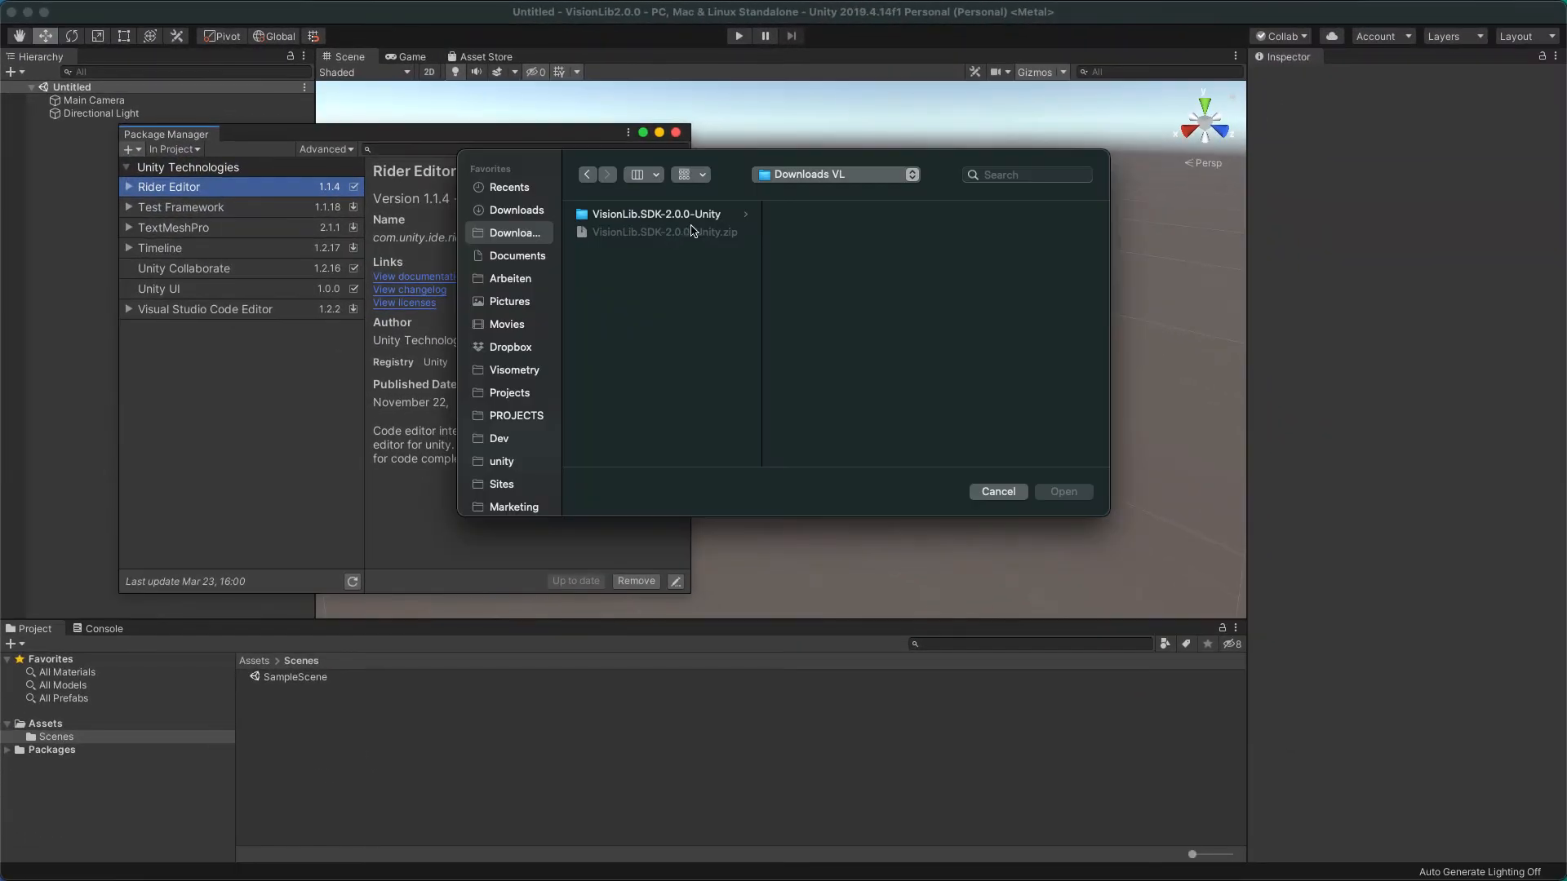
Install VisionLib.SDK-2.0.0-Unity.tgz as the tarball package.
click(654, 214)
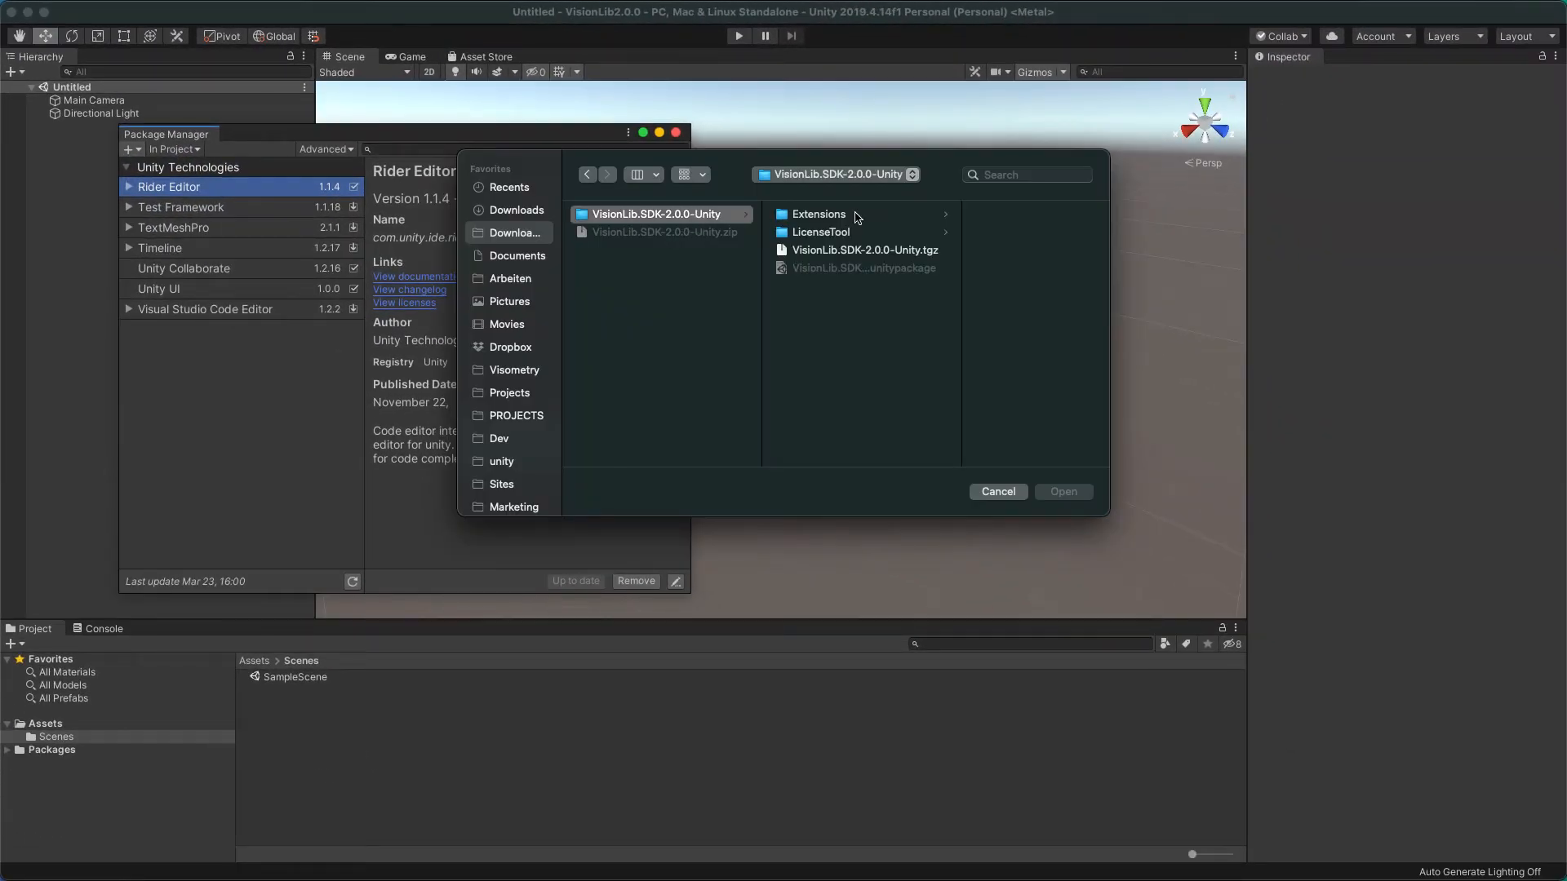
mouse_move(870, 256)
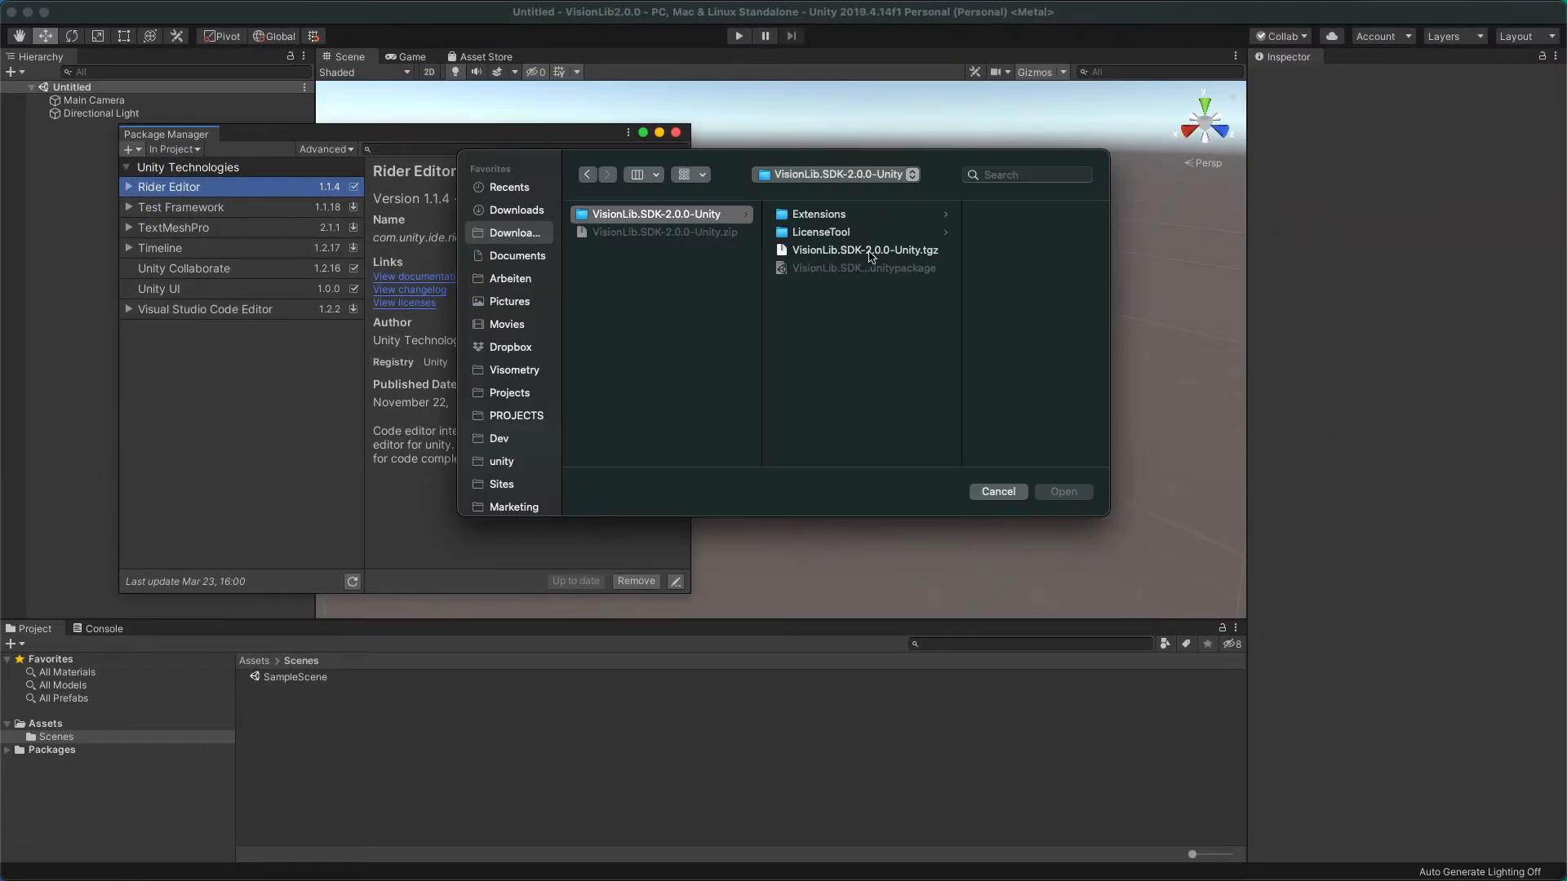
click(865, 249)
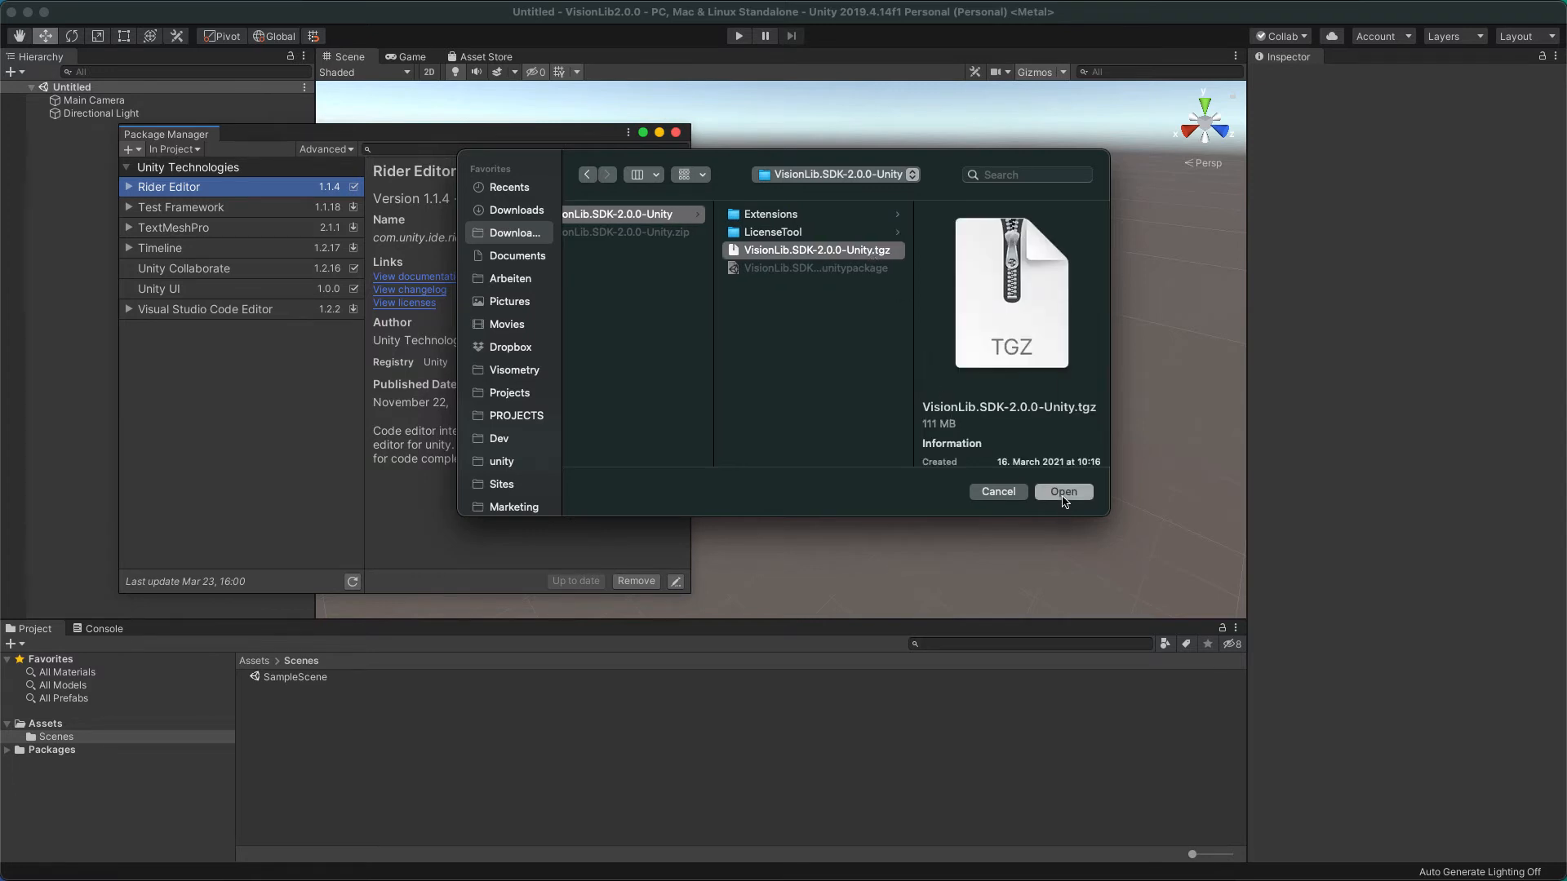
click(1062, 492)
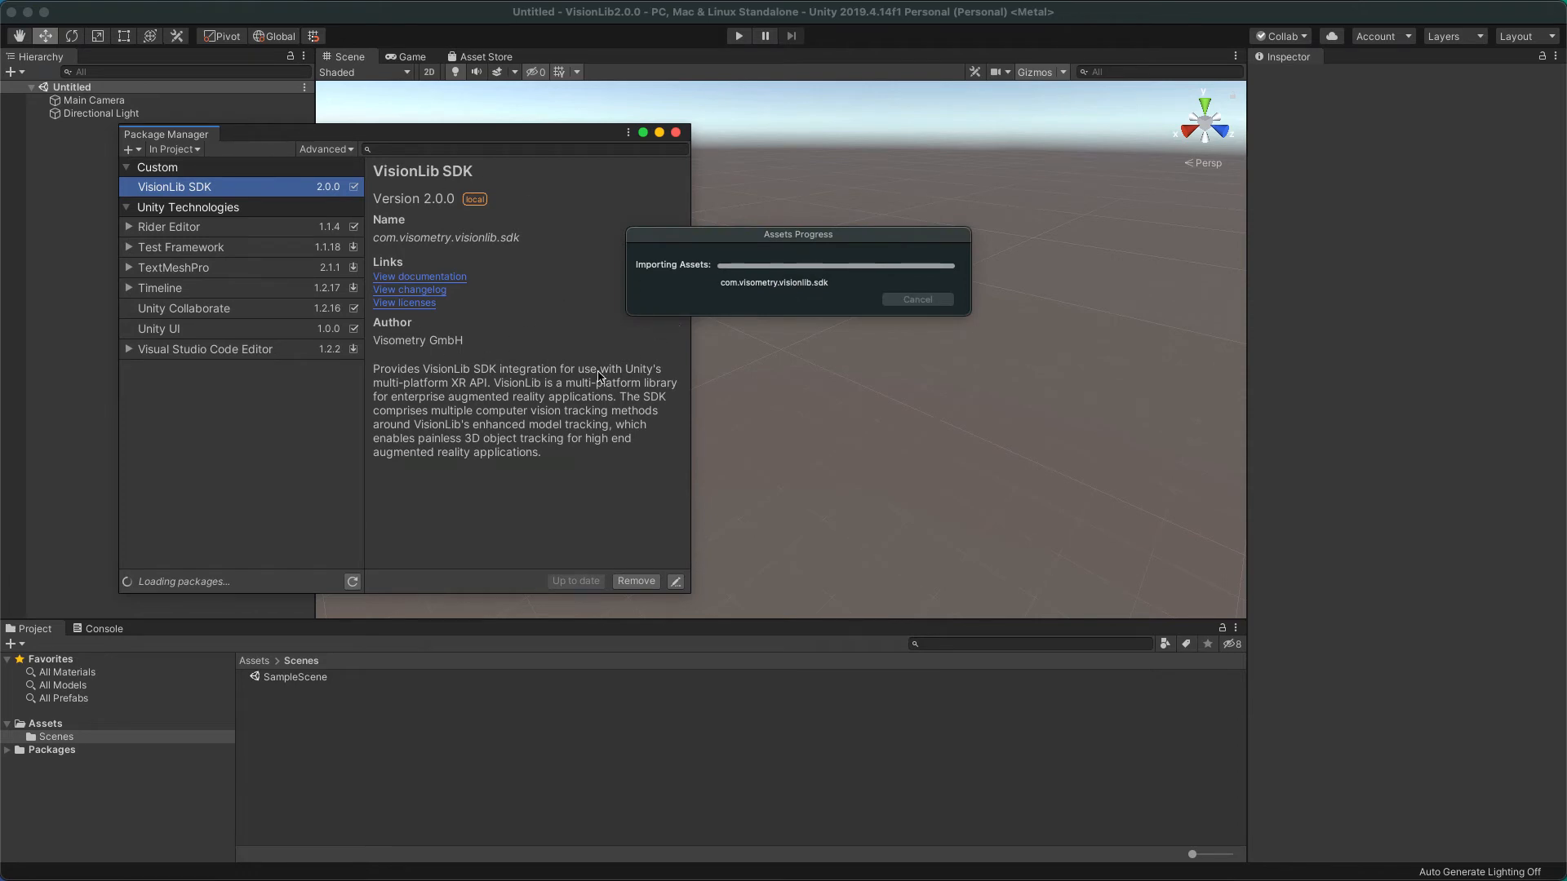
mouse_move(575, 394)
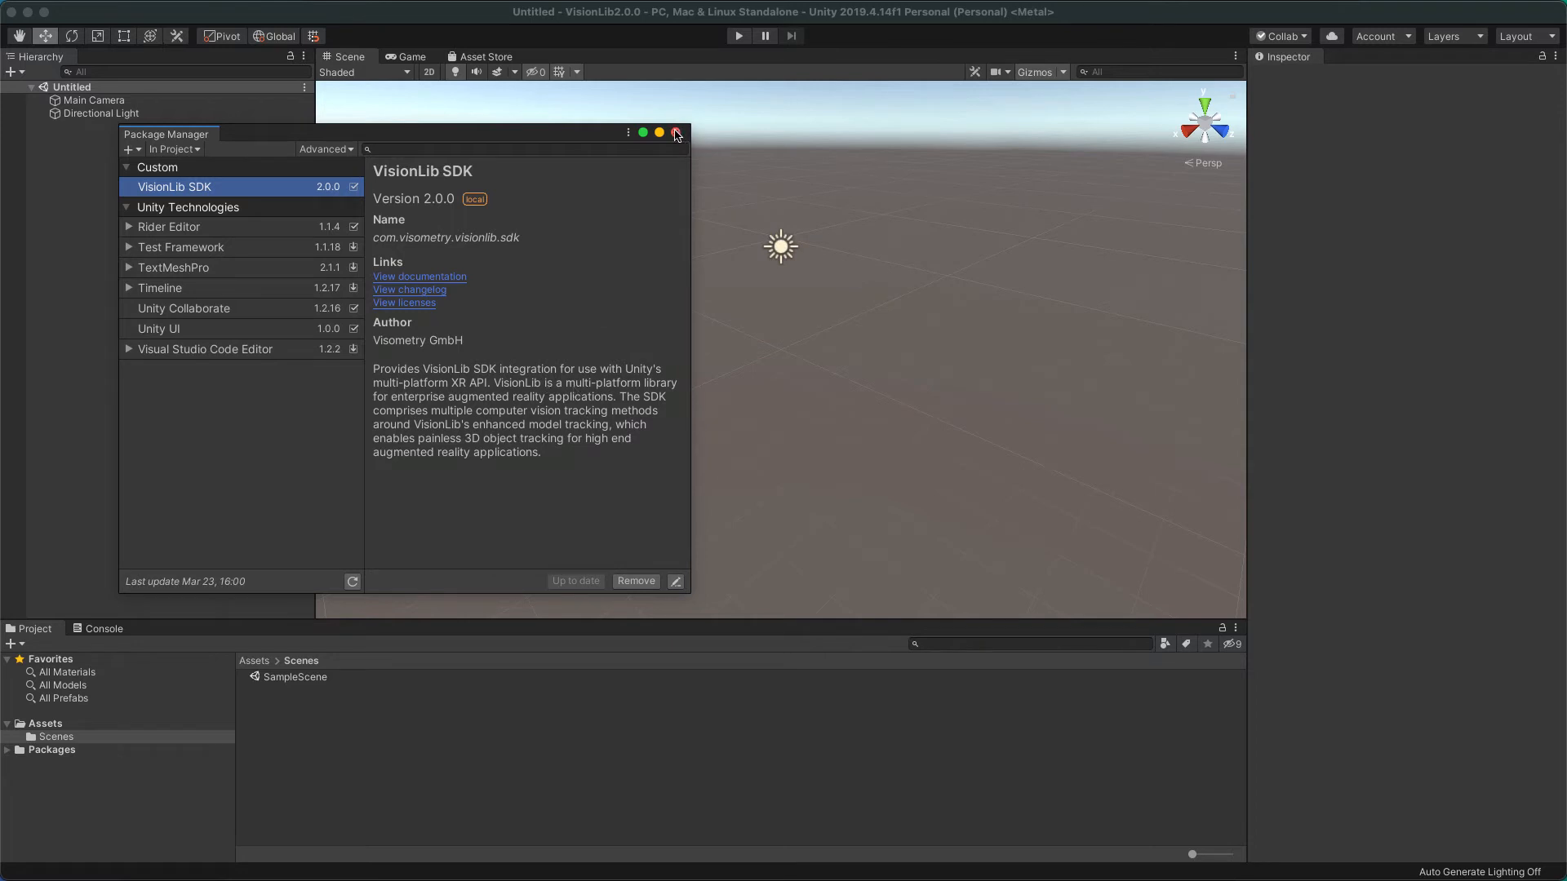
Browse the installed VisionLib SDK package contents under Packages in the Project panel.
click(676, 133)
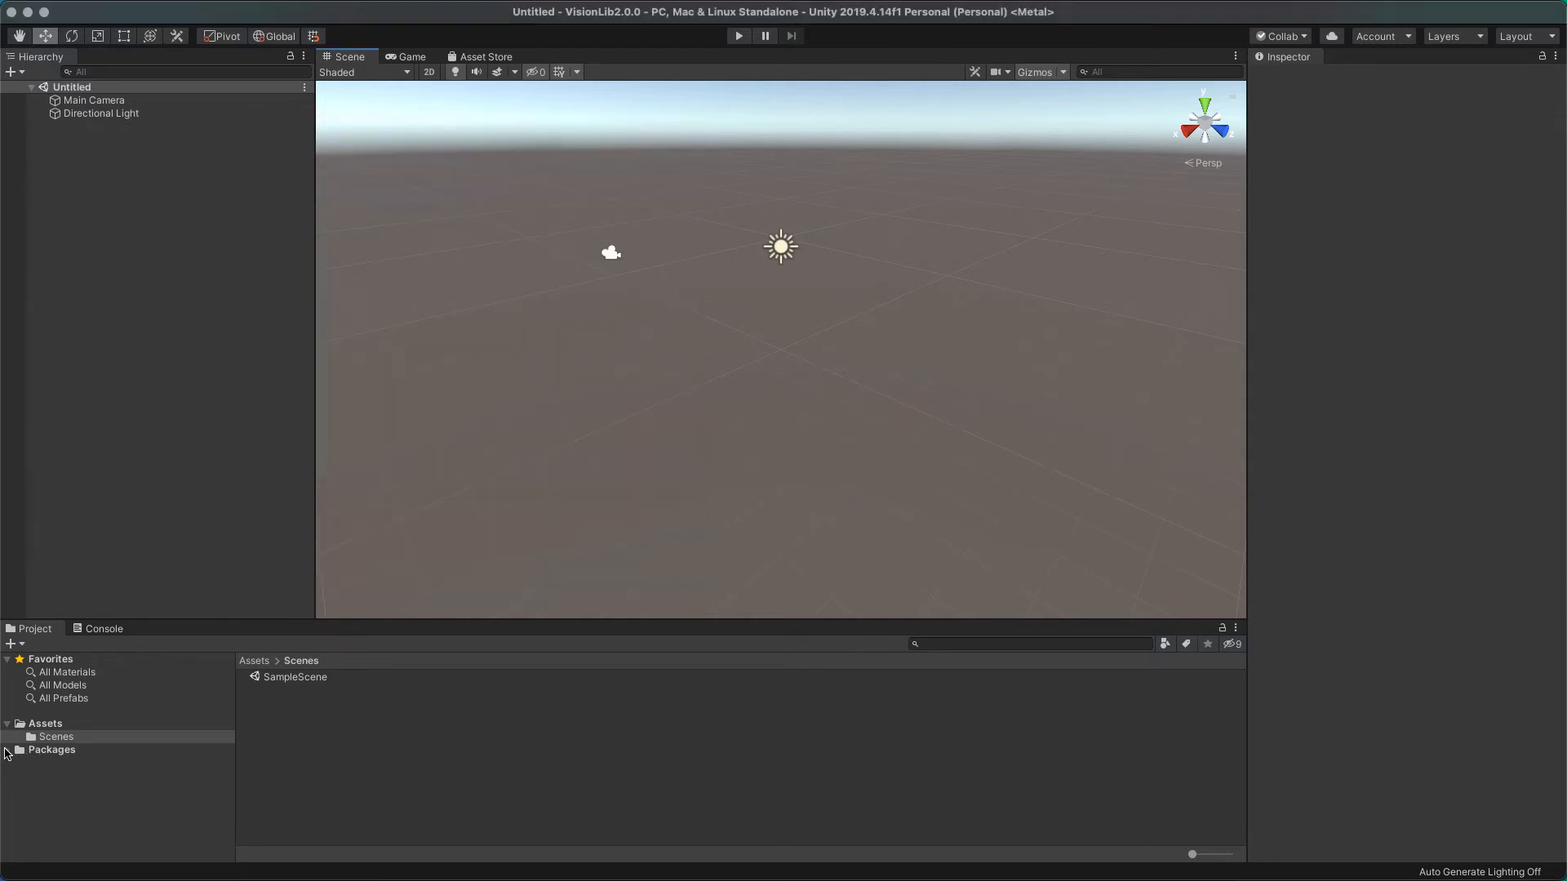
click(51, 750)
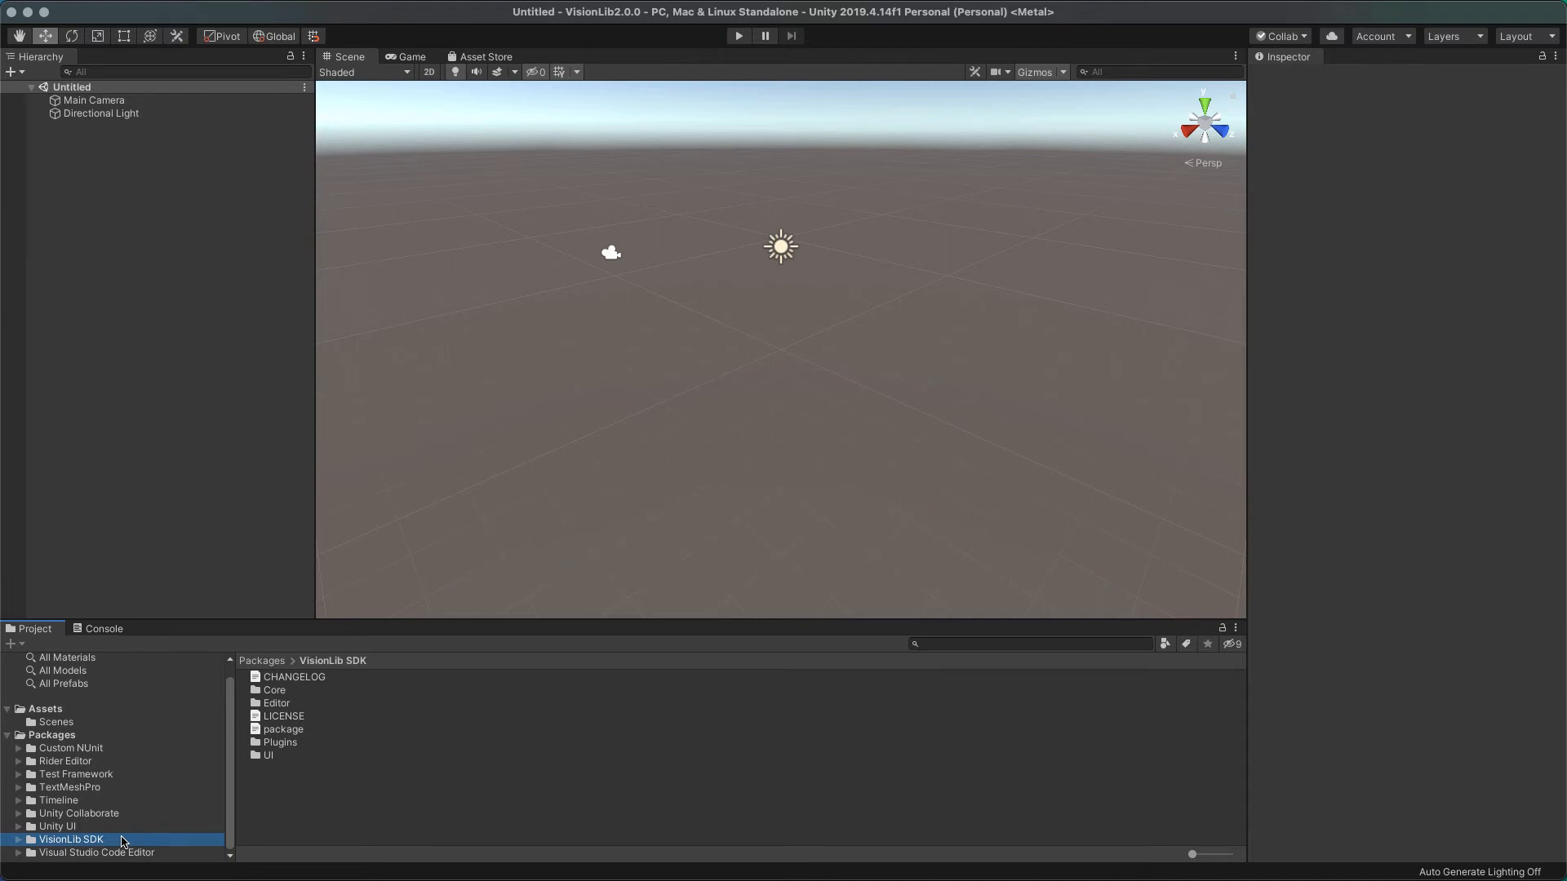
click(55, 722)
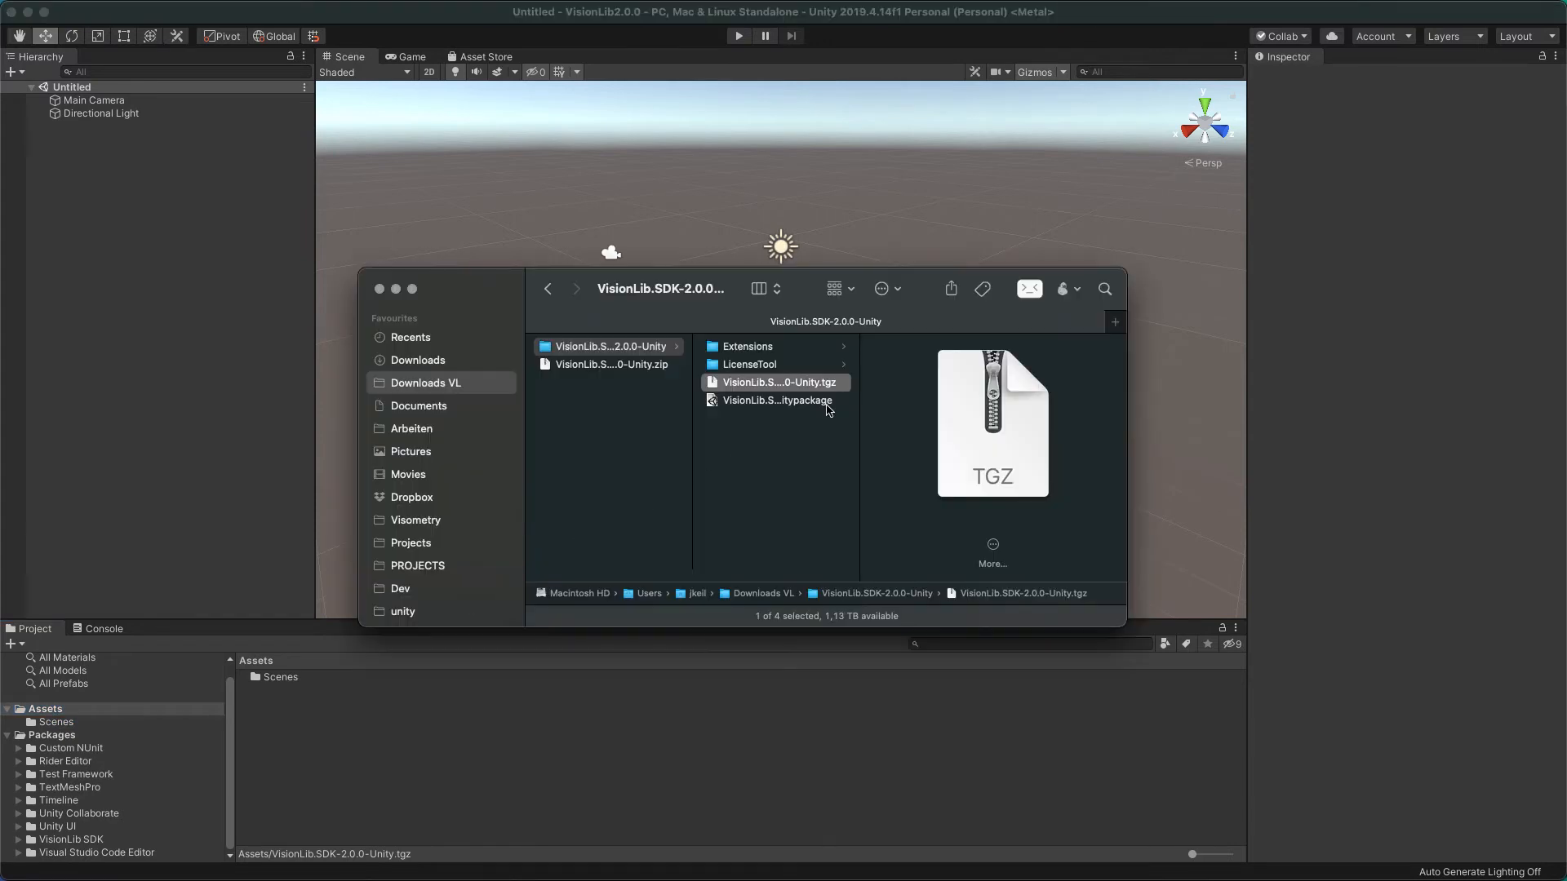
Import all files from the VisionLib.SDK.Examples-2.0.0-Unity.unitypackage into the project.
double_click(777, 382)
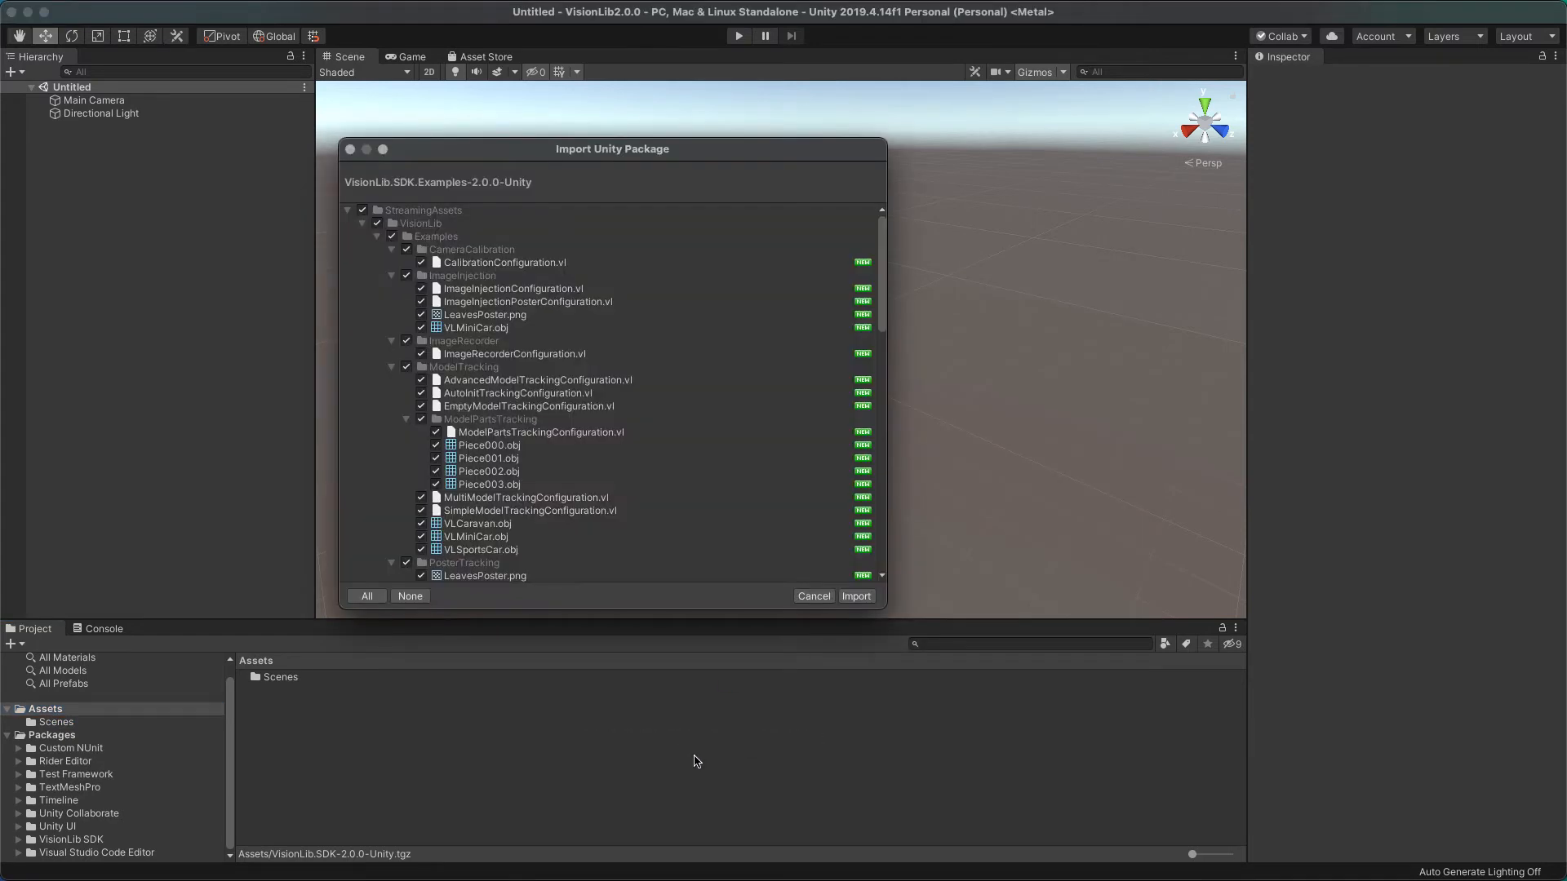
click(854, 596)
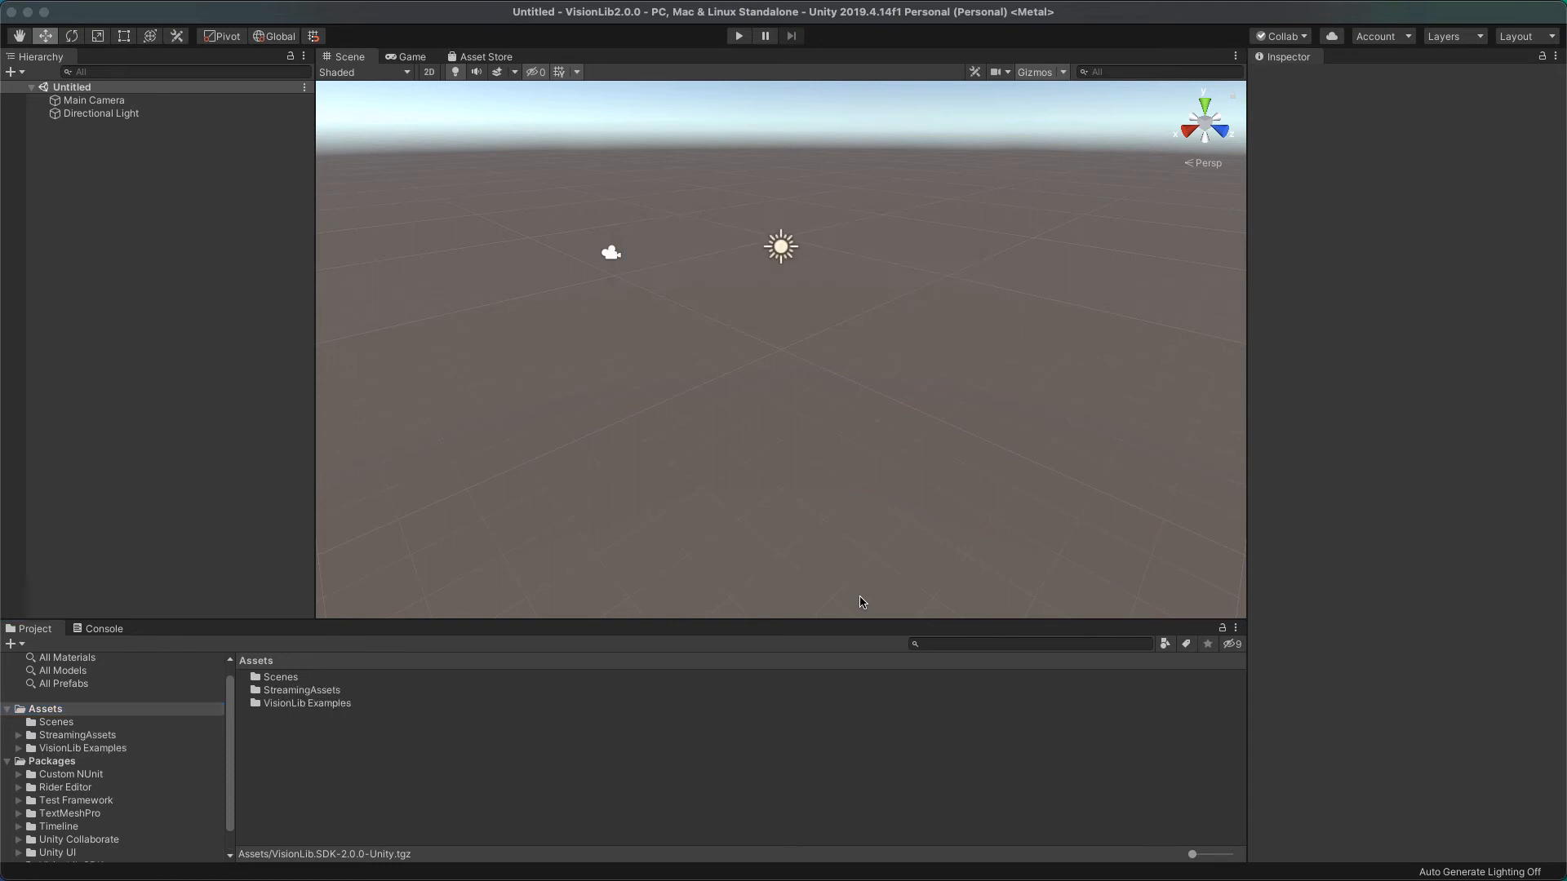
mouse_move(9, 747)
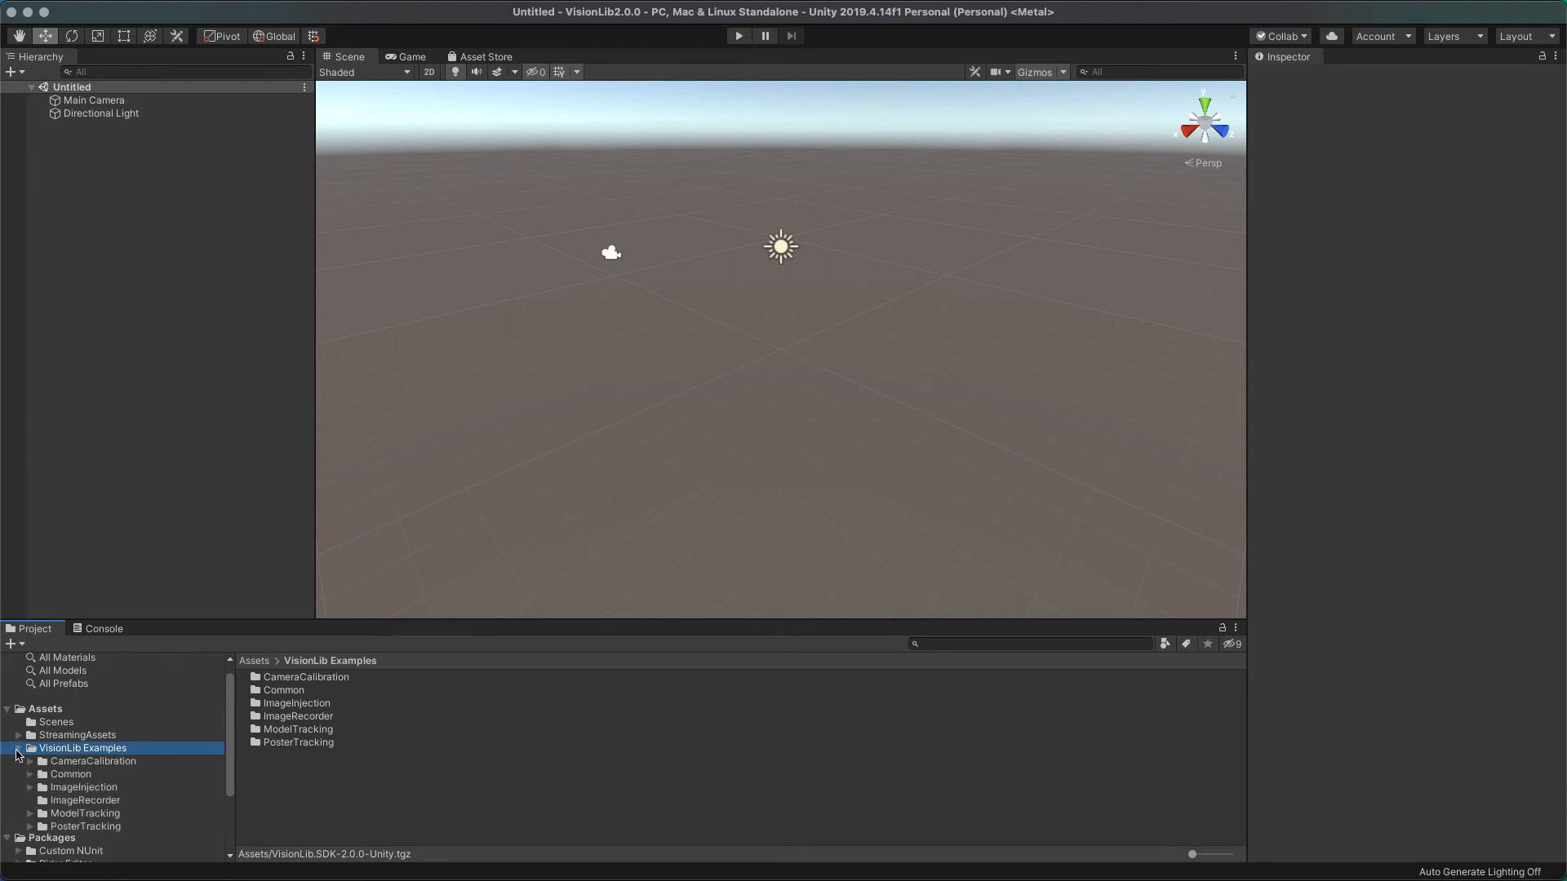
Load the AdvancedModelTracking scene from ModelTracking > Advanced and select its SceneContent.
click(83, 813)
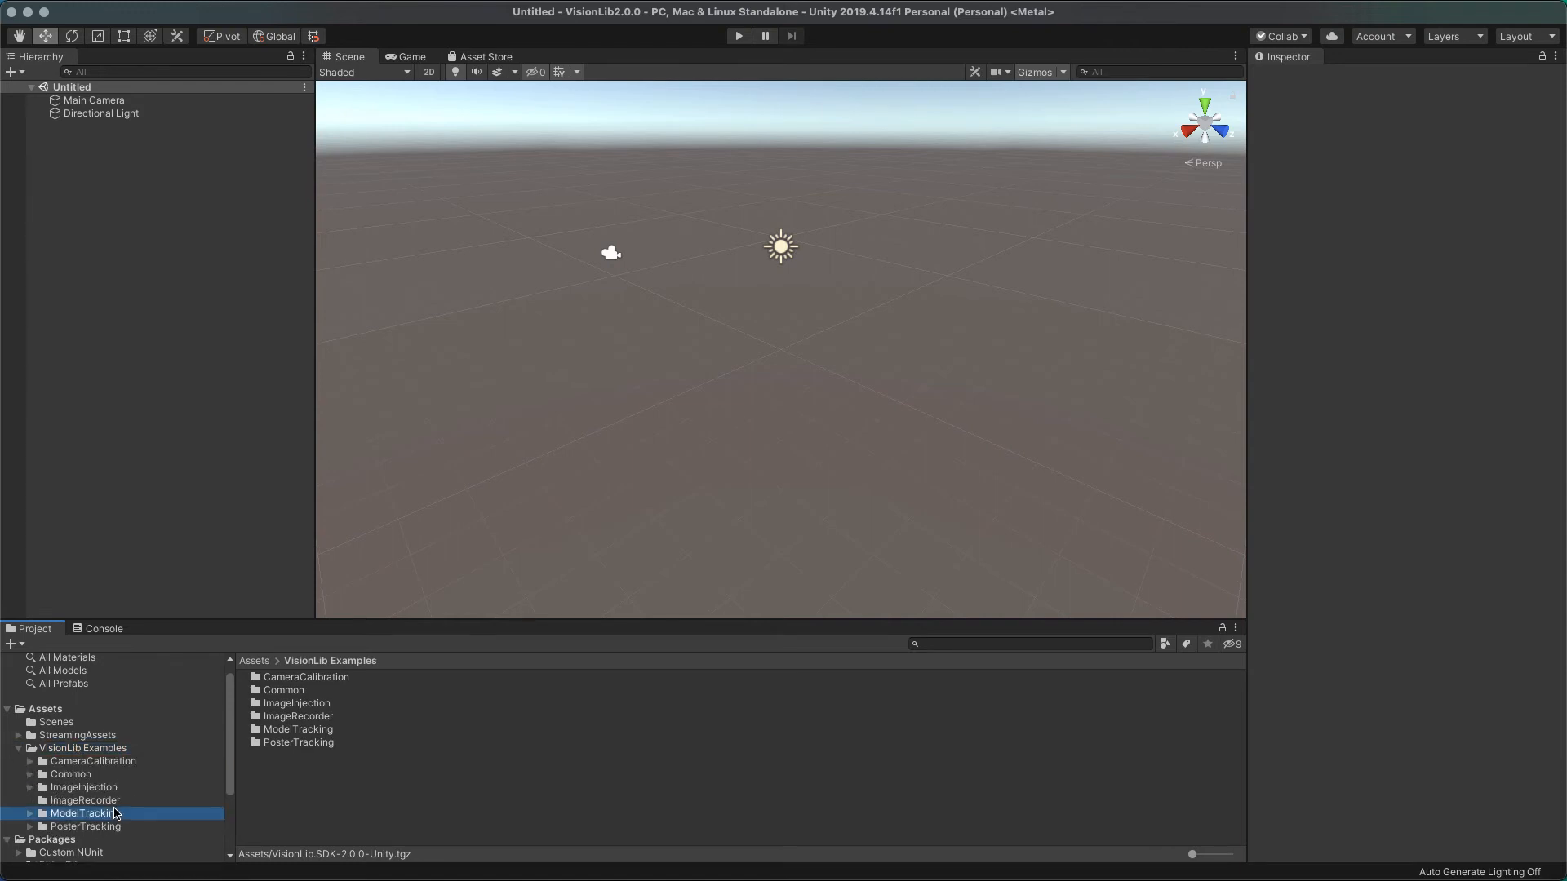
double_click(83, 813)
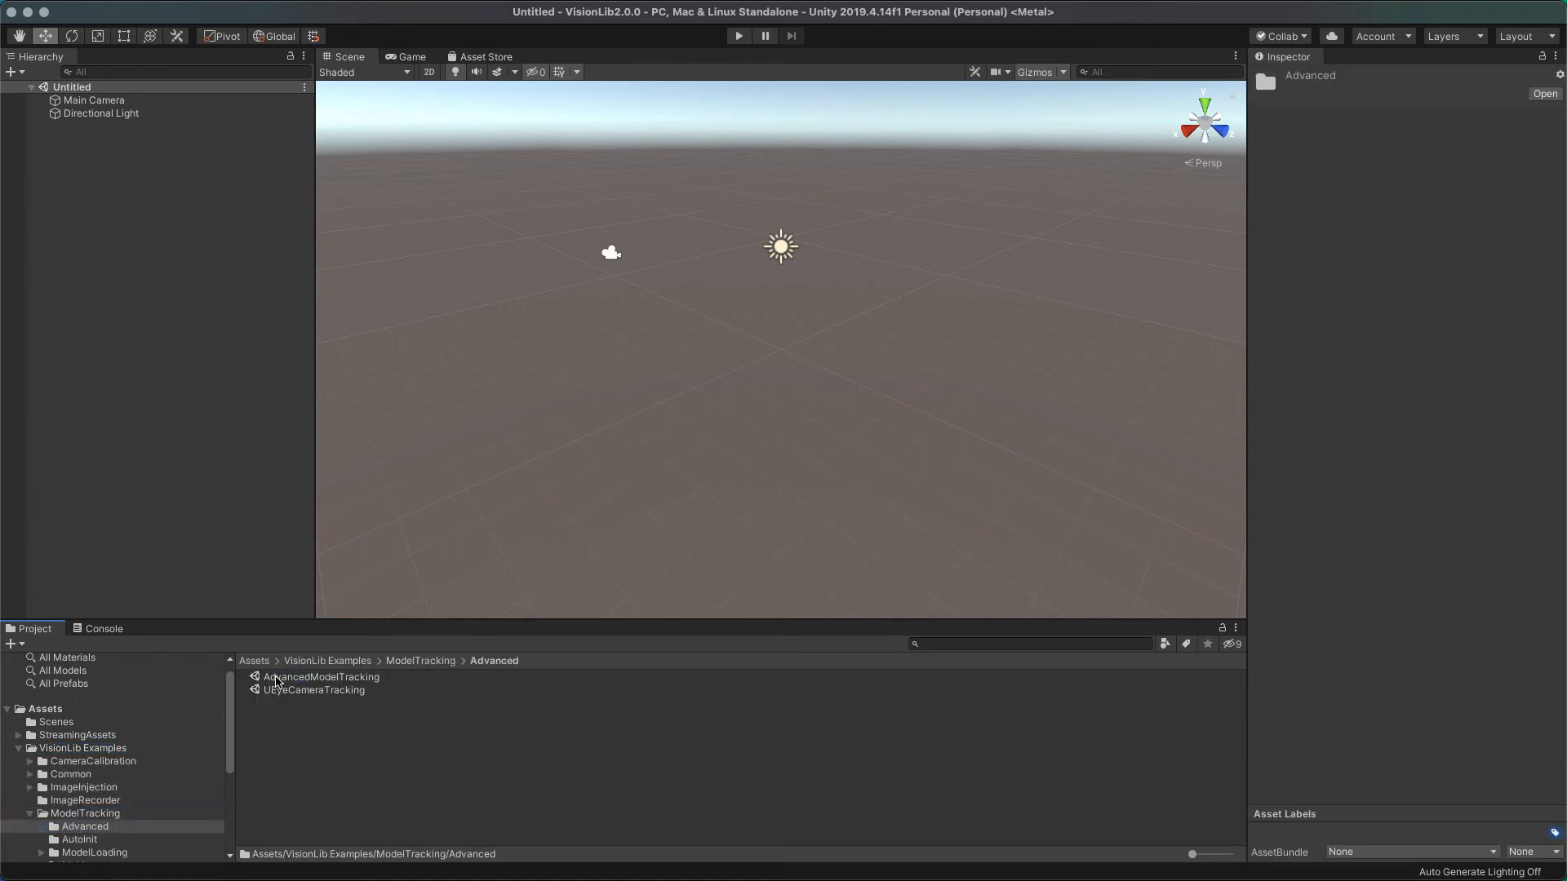
click(320, 676)
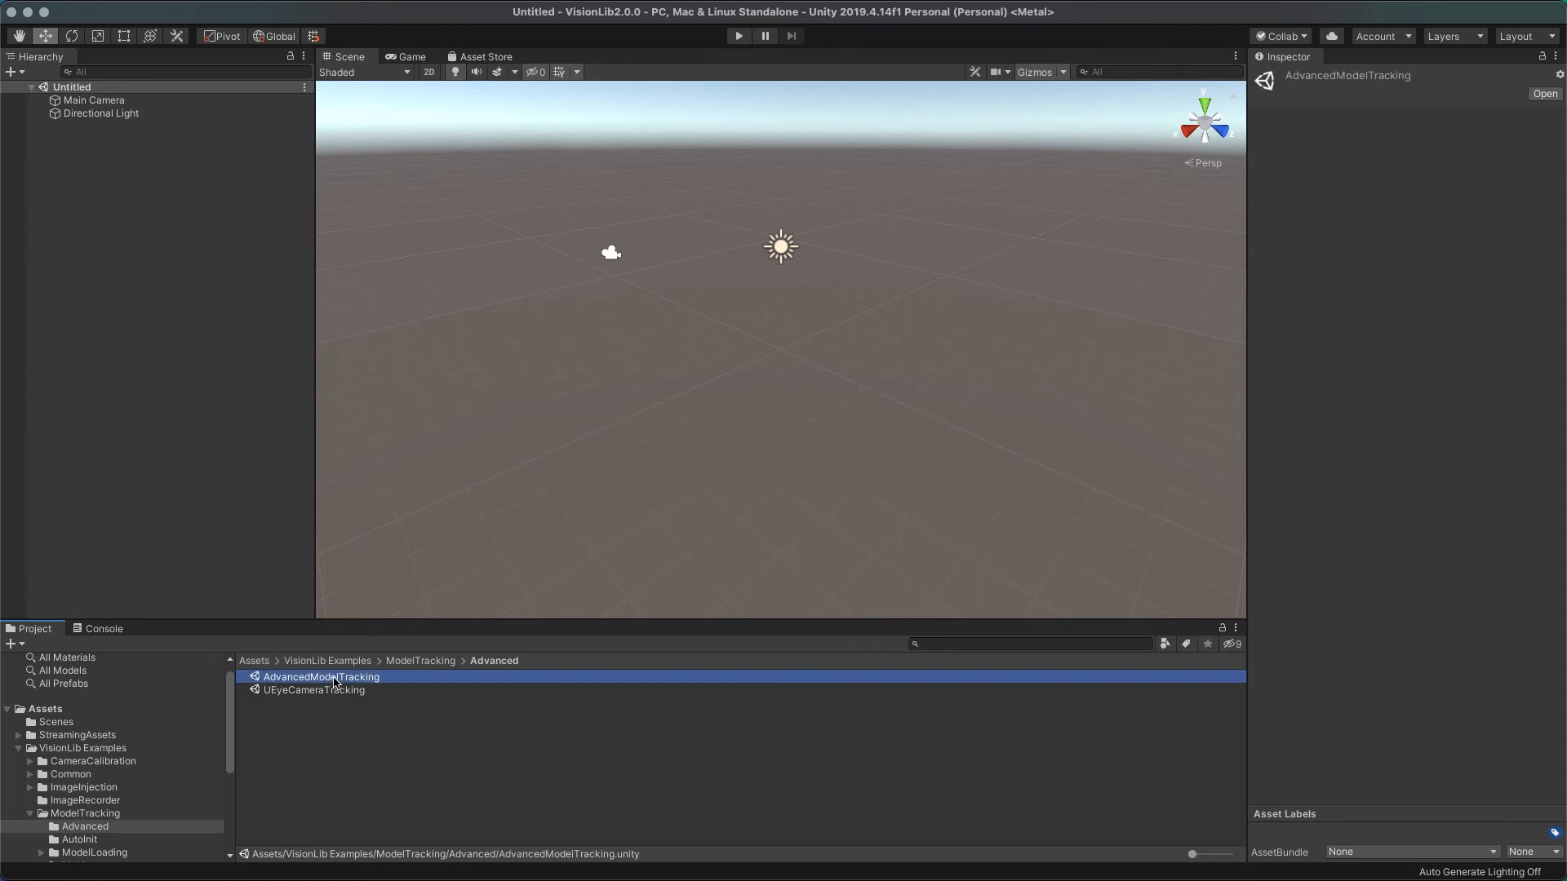
double_click(321, 676)
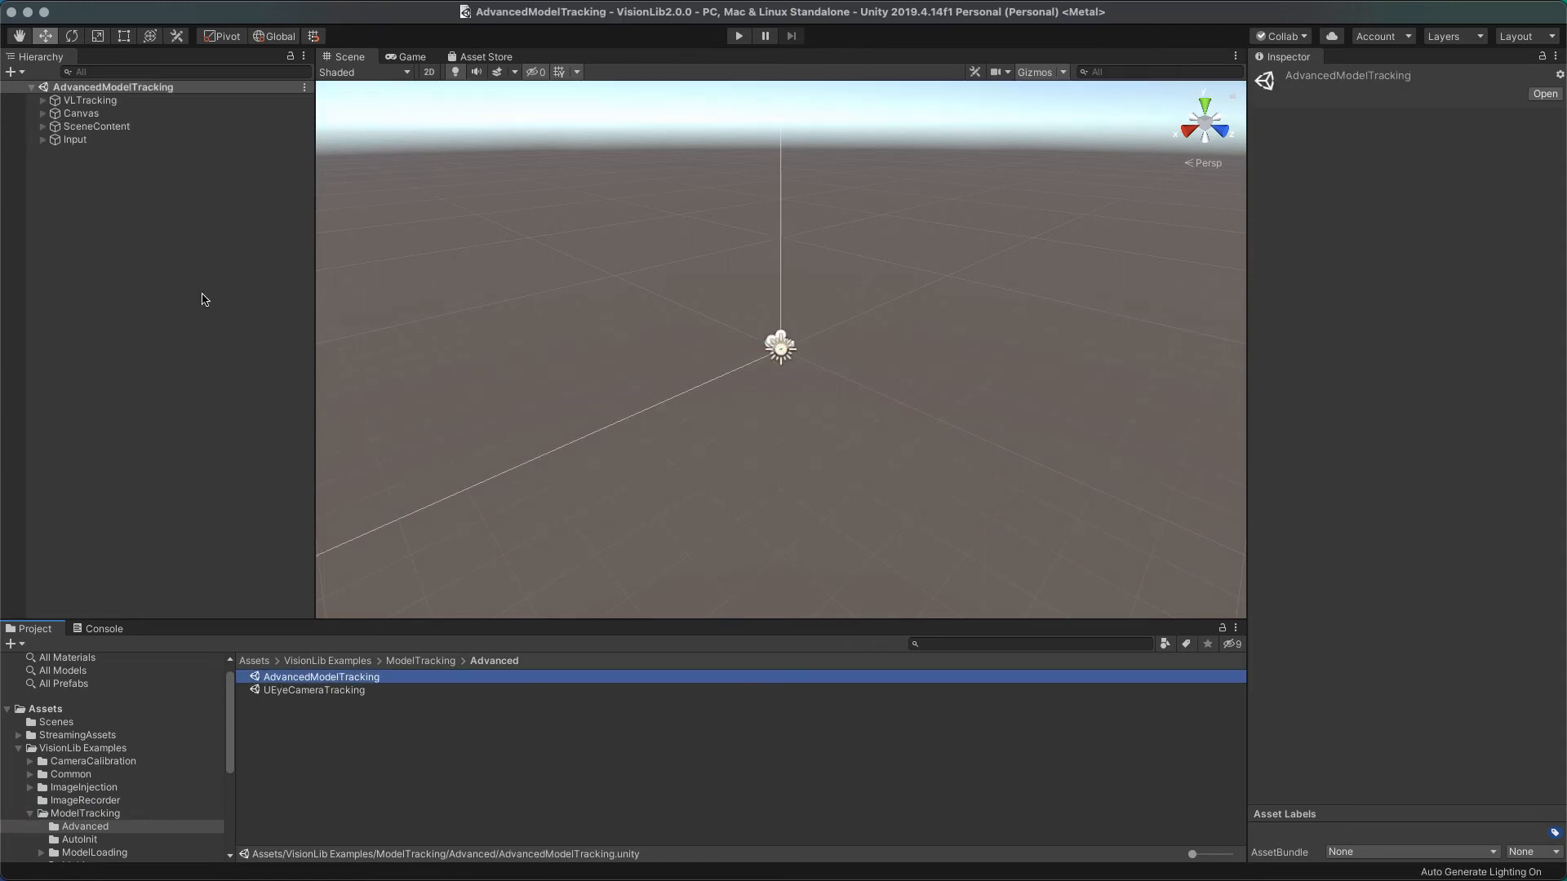
click(96, 126)
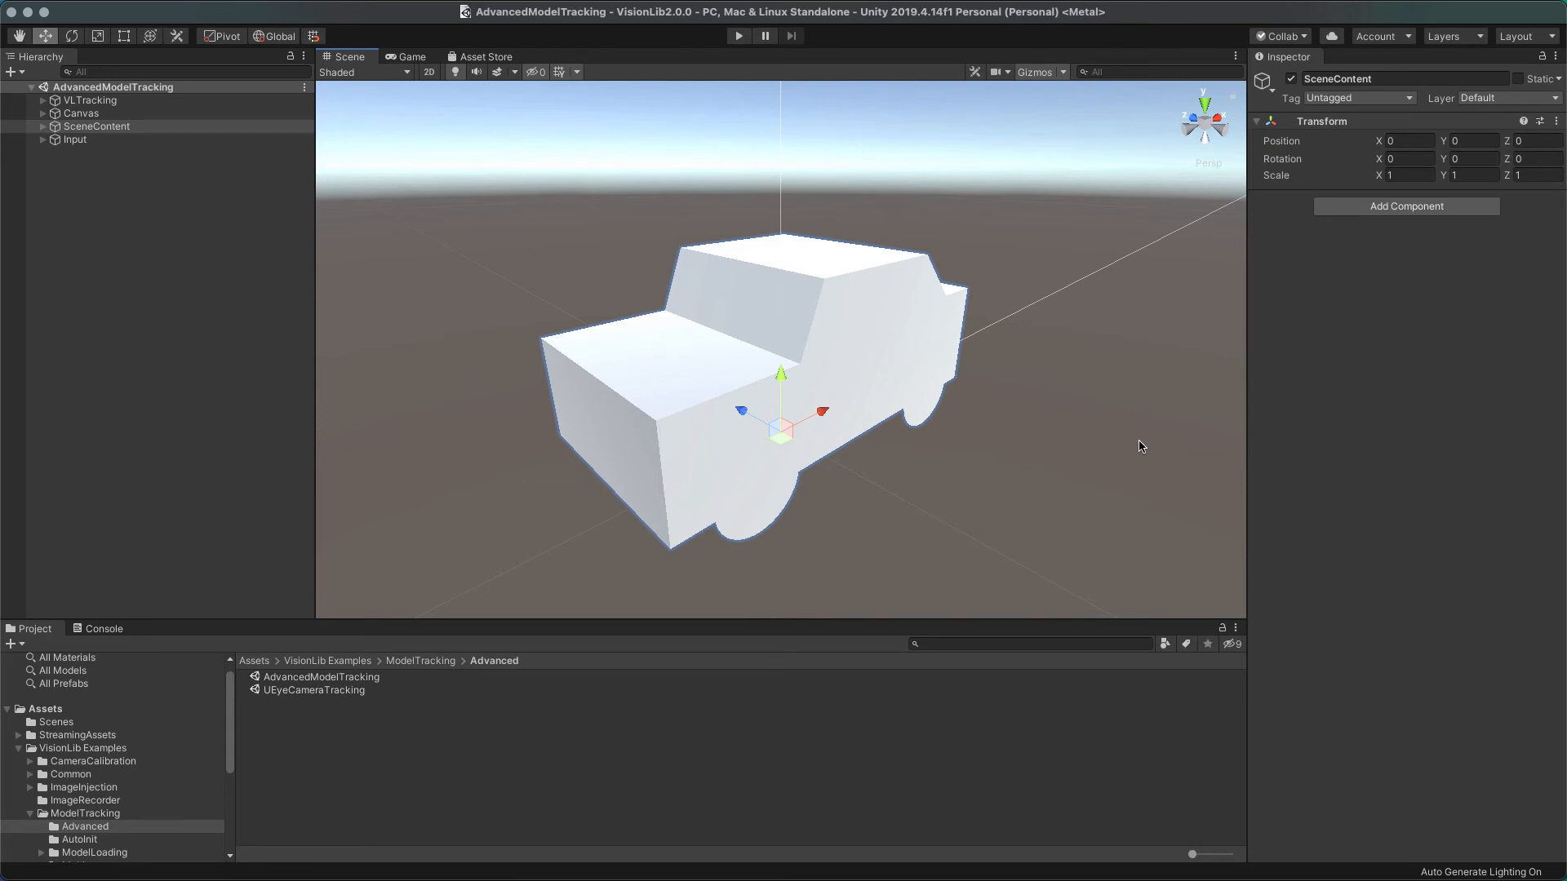
click(78, 735)
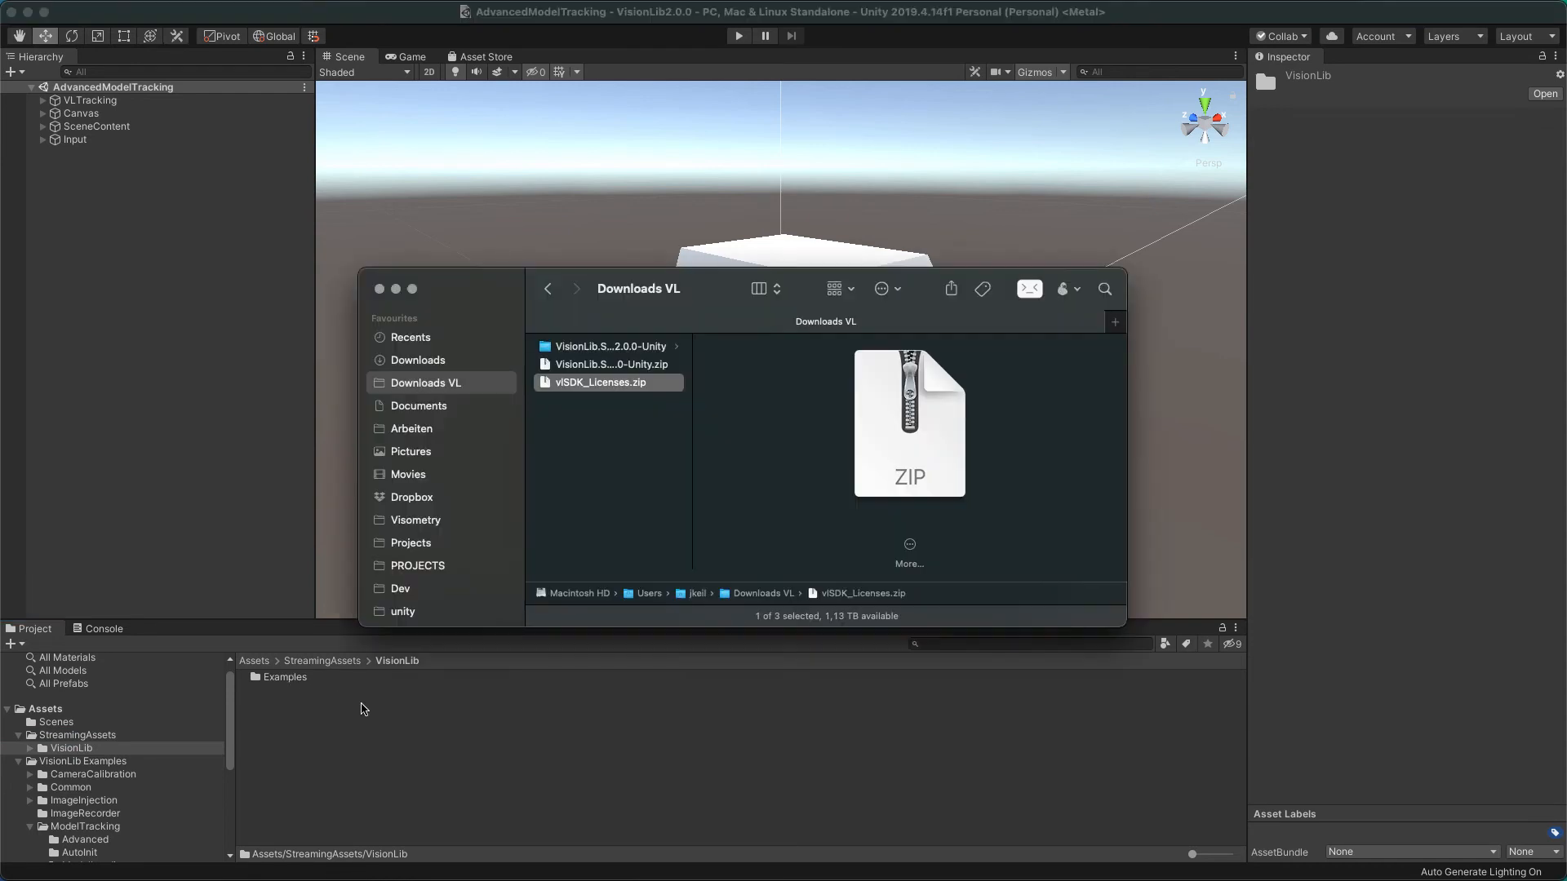
mouse_move(621, 385)
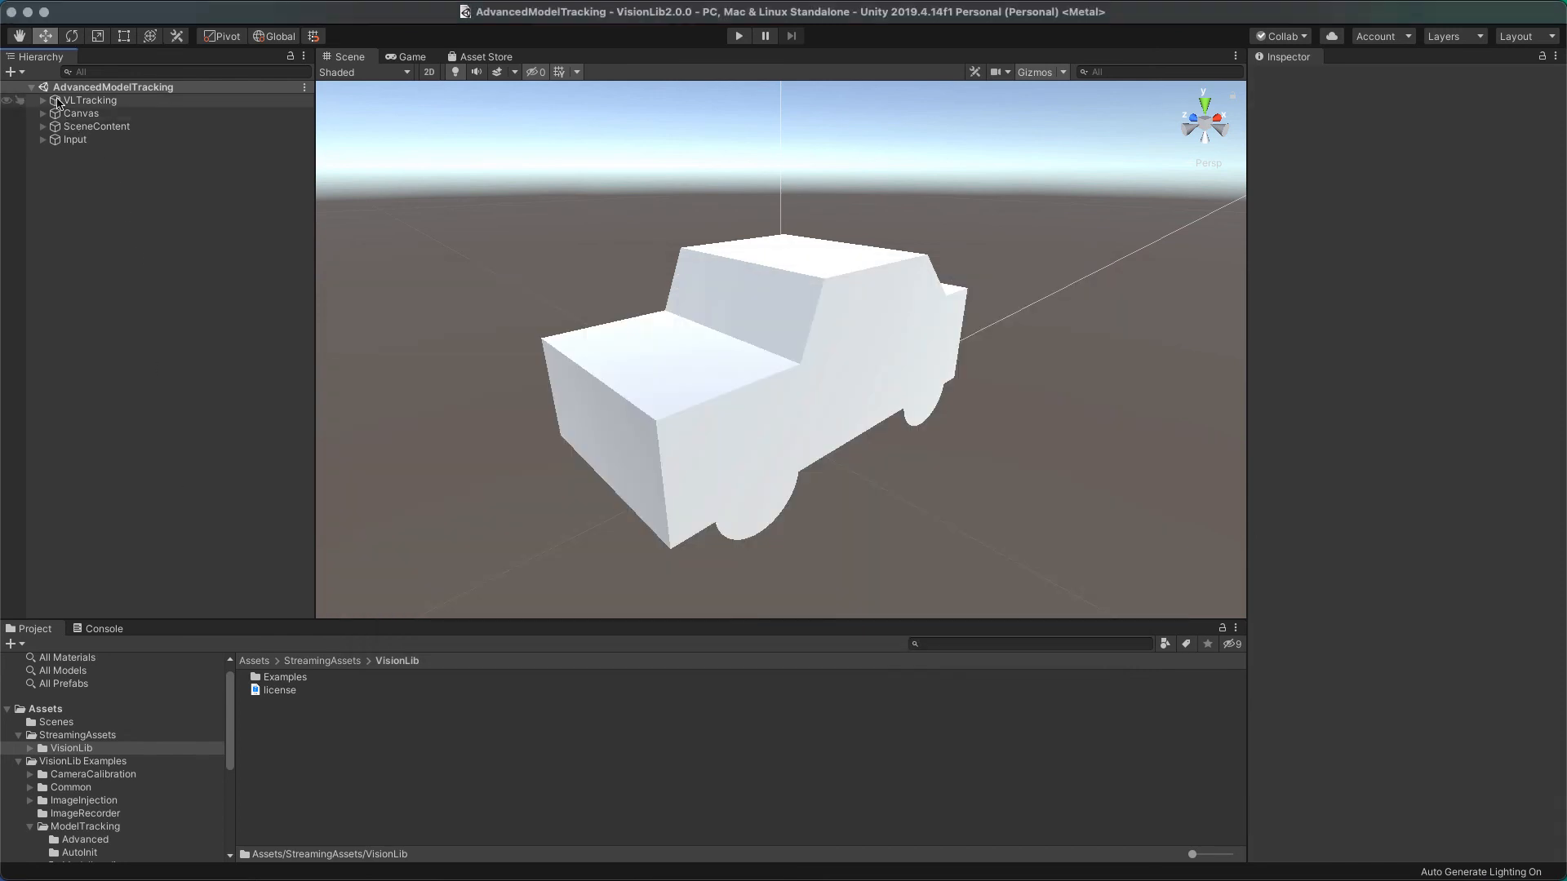
Check VLTracking's license settings, run the scene and start tracking to choose a camera.
click(91, 100)
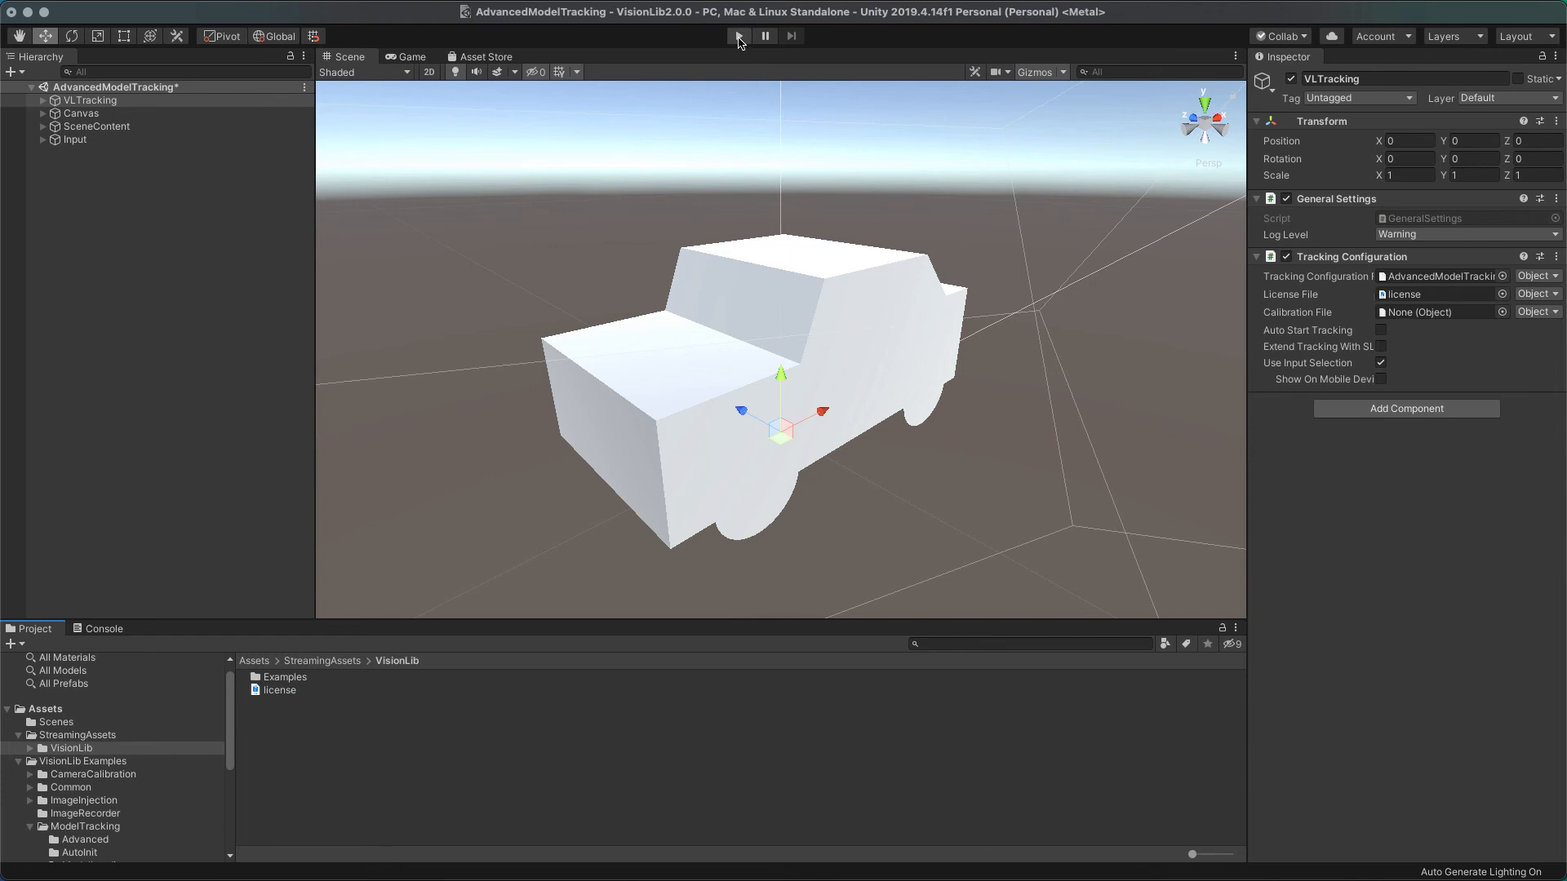
click(737, 34)
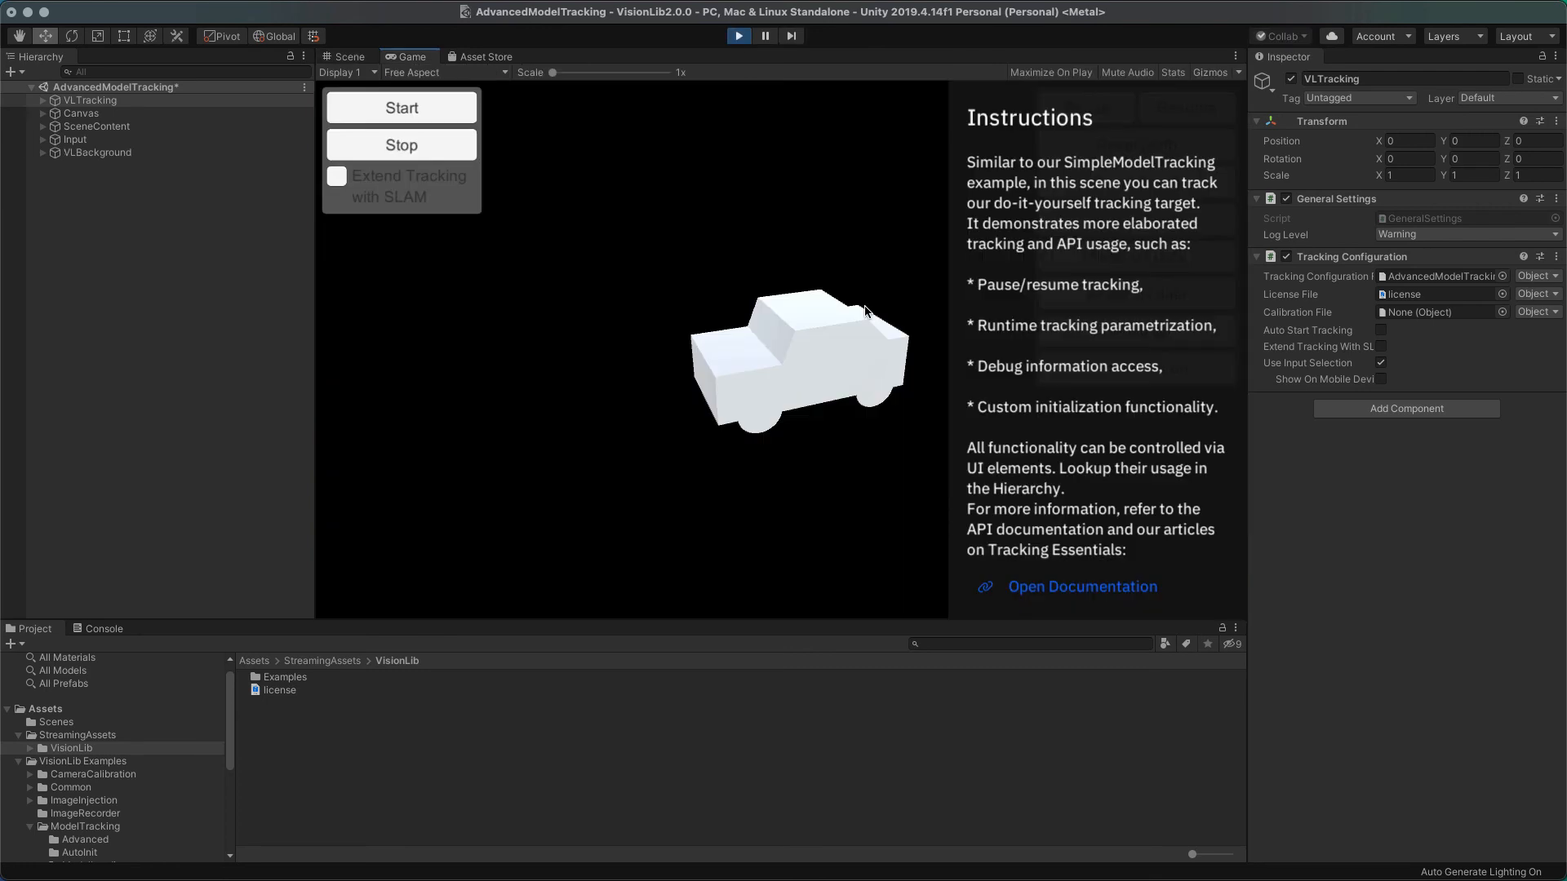
click(401, 108)
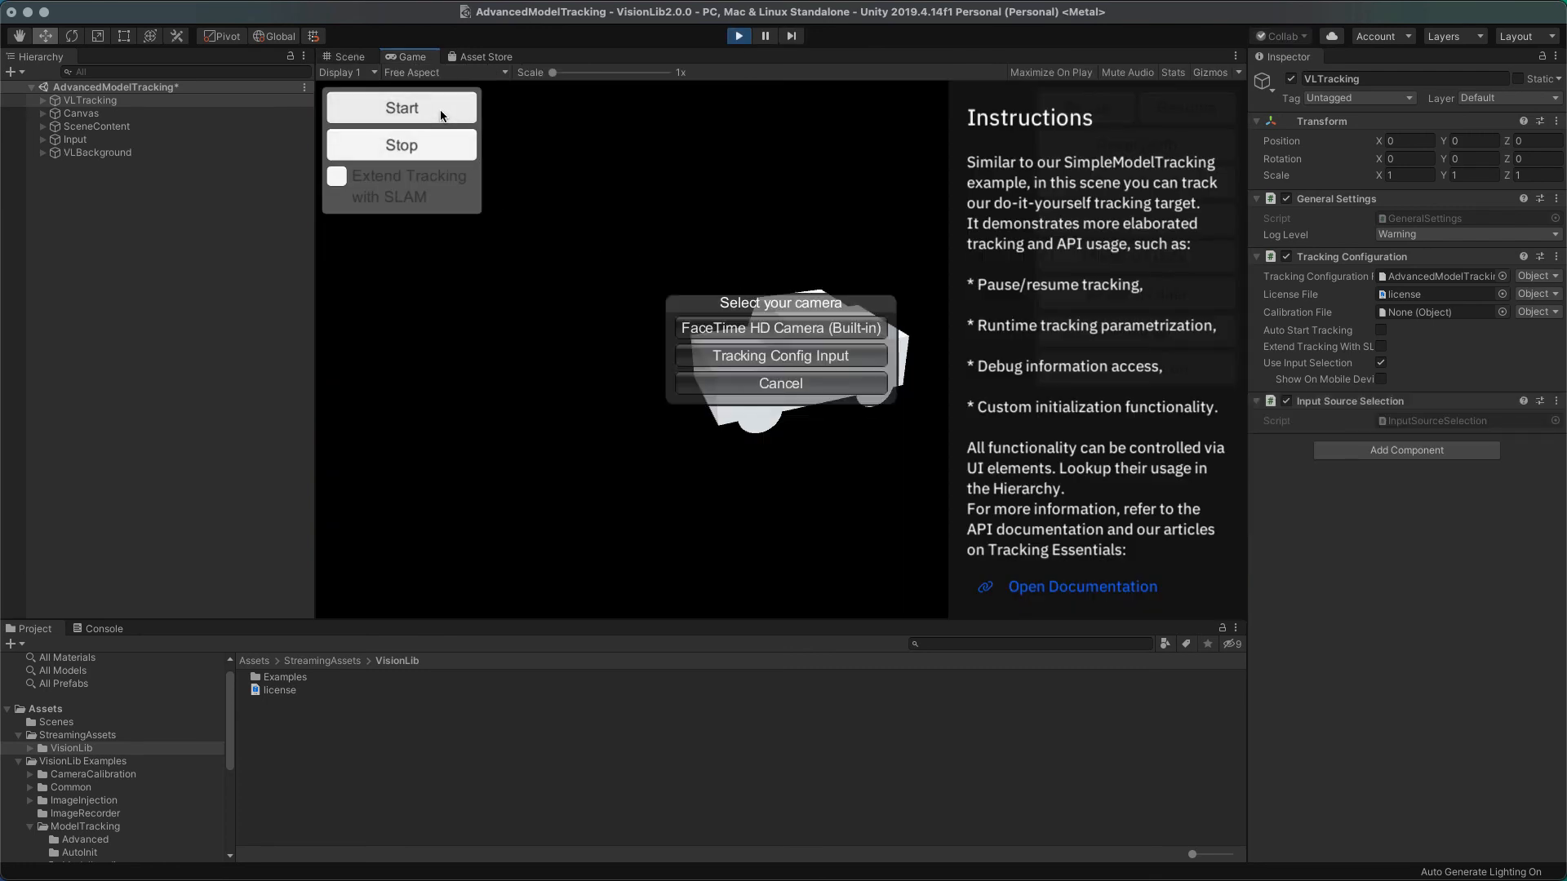